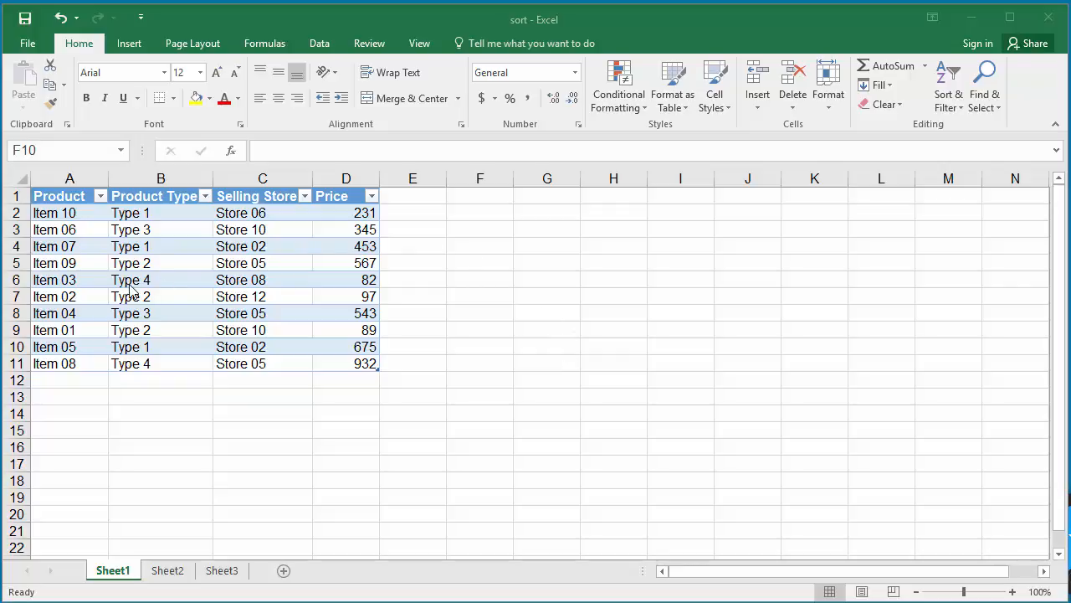
{"action": "mouse_move", "coordinate": [179, 291]}
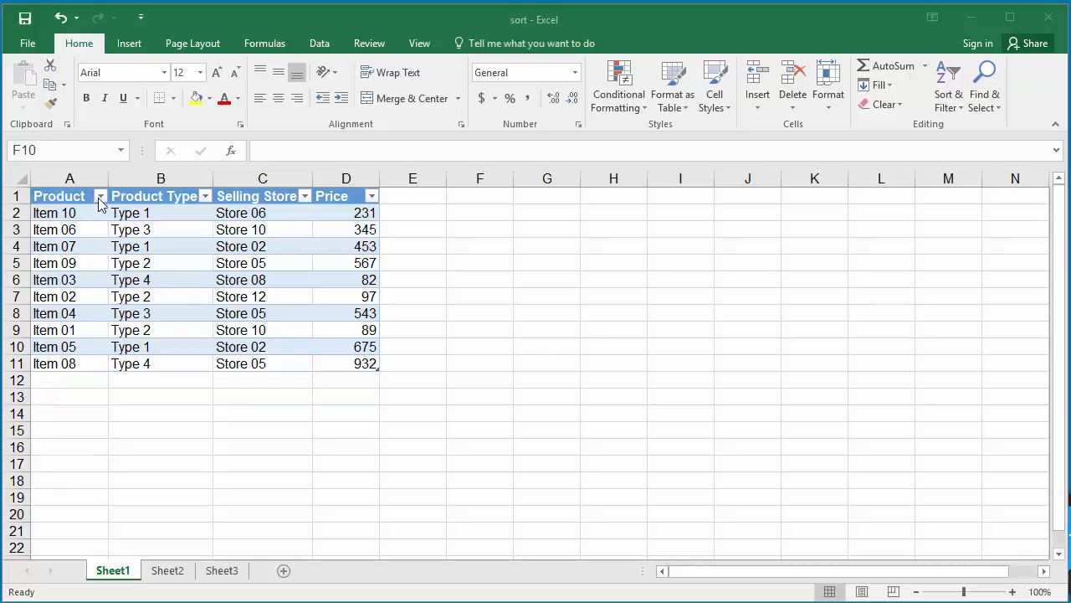
- Open the Product column's sort and filter options to sort A to Z
{"action": "left_click", "coordinate": [100, 195]}
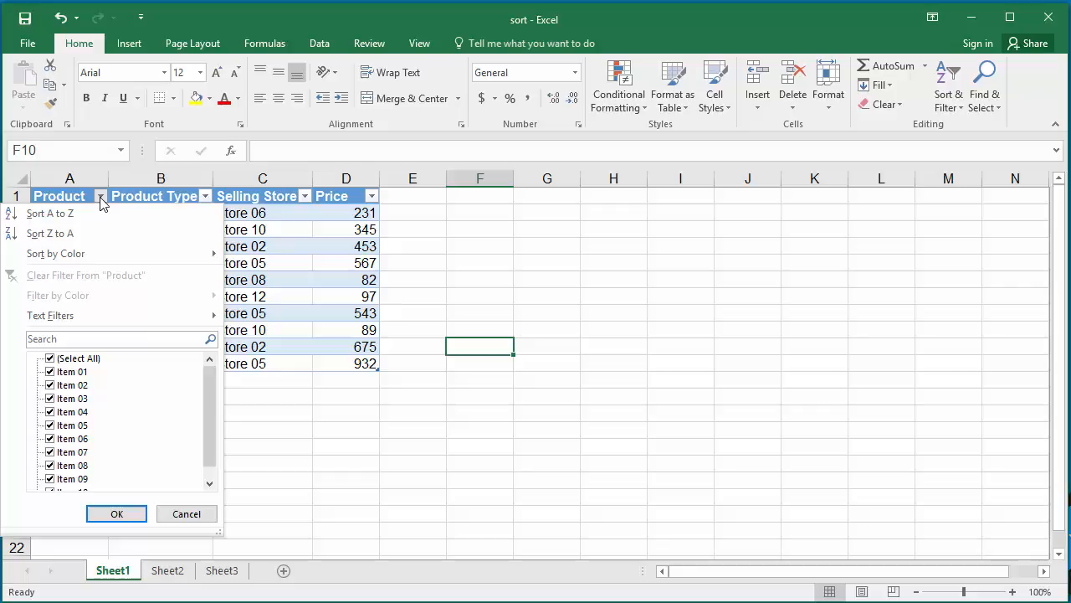
{"action": "mouse_move", "coordinate": [82, 233]}
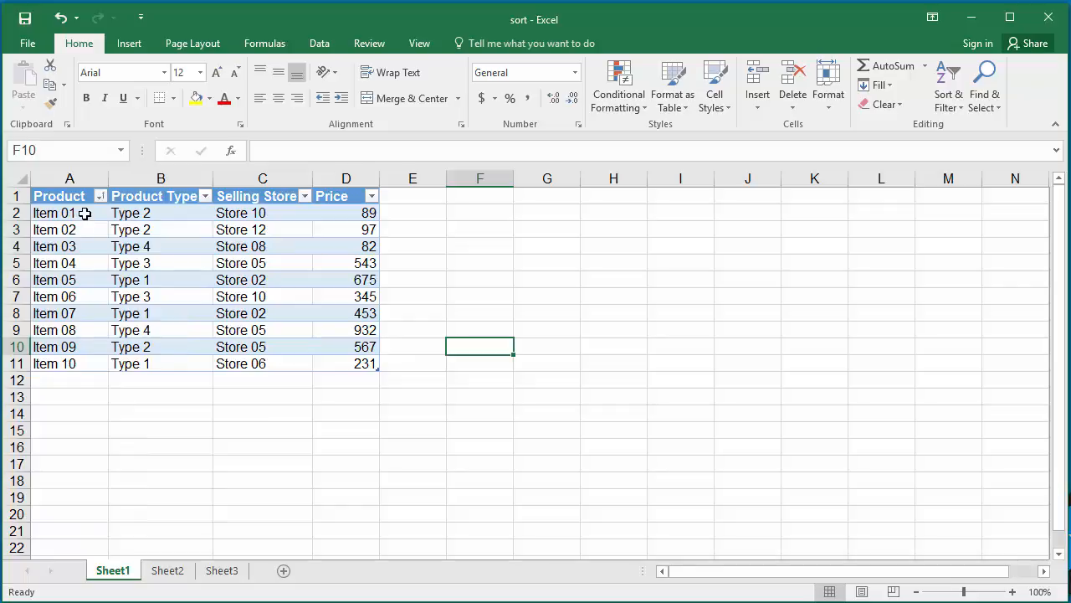
{"action": "mouse_move", "coordinate": [87, 246]}
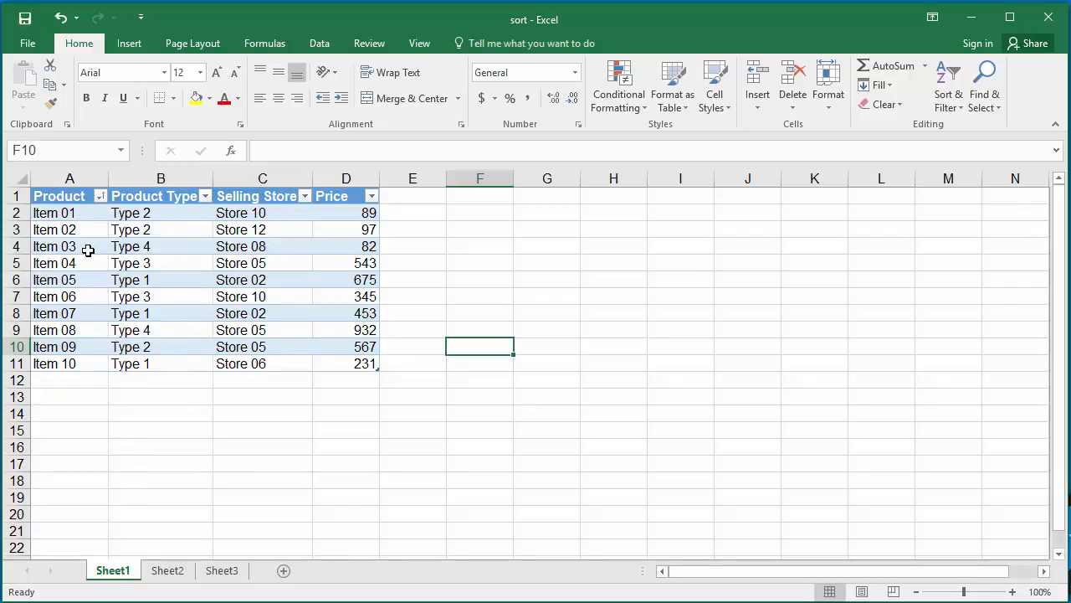
- Sort the Product column Z to A, Item 10 down to Item 01
{"action": "left_click", "coordinate": [100, 196]}
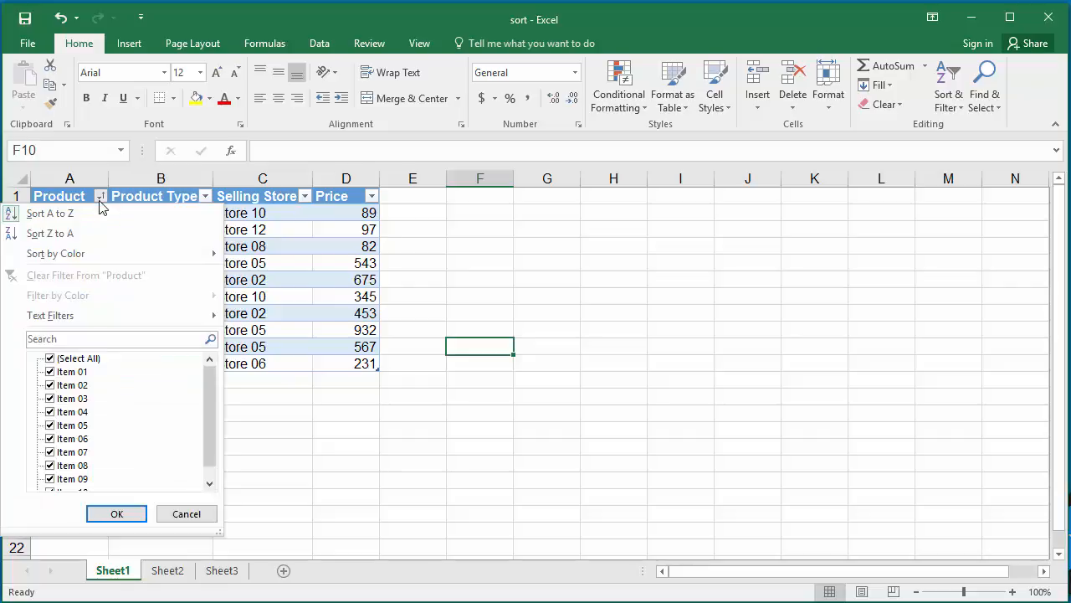
{"action": "mouse_move", "coordinate": [50, 233]}
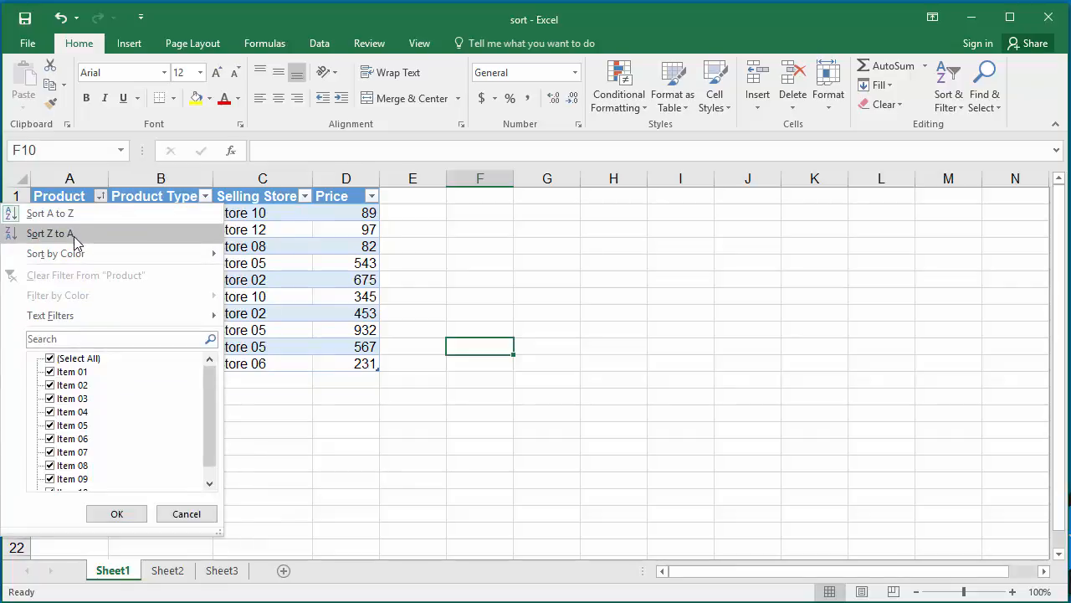
{"action": "left_click", "coordinate": [50, 233]}
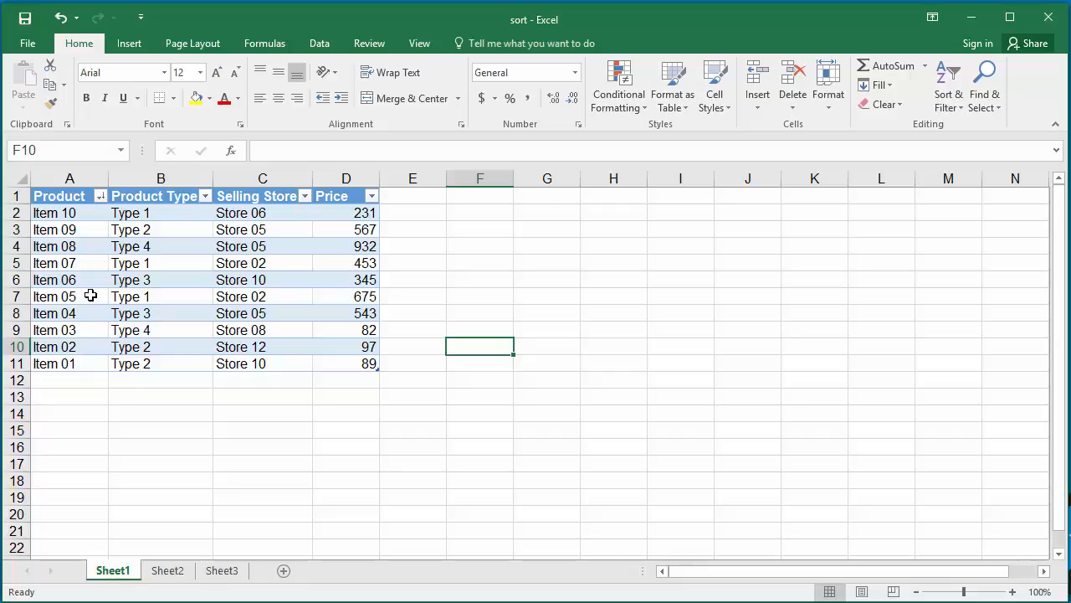
{"action": "mouse_move", "coordinate": [104, 224]}
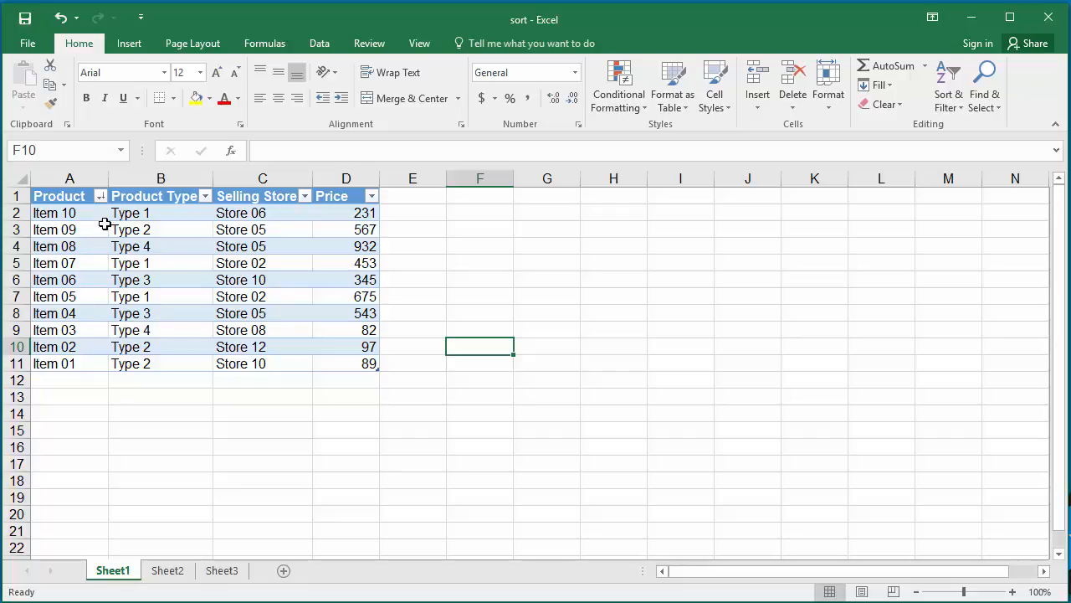
{"action": "mouse_move", "coordinate": [100, 195]}
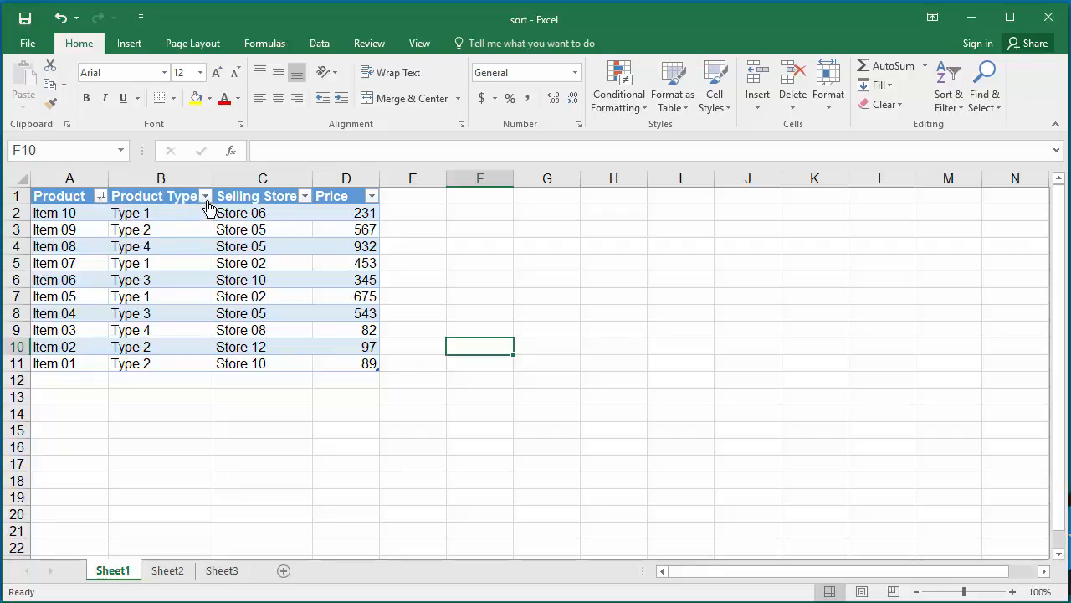
- Open the Product Type column's sort and filter options, listing Type 1 to Type 4
{"action": "left_click", "coordinate": [205, 196]}
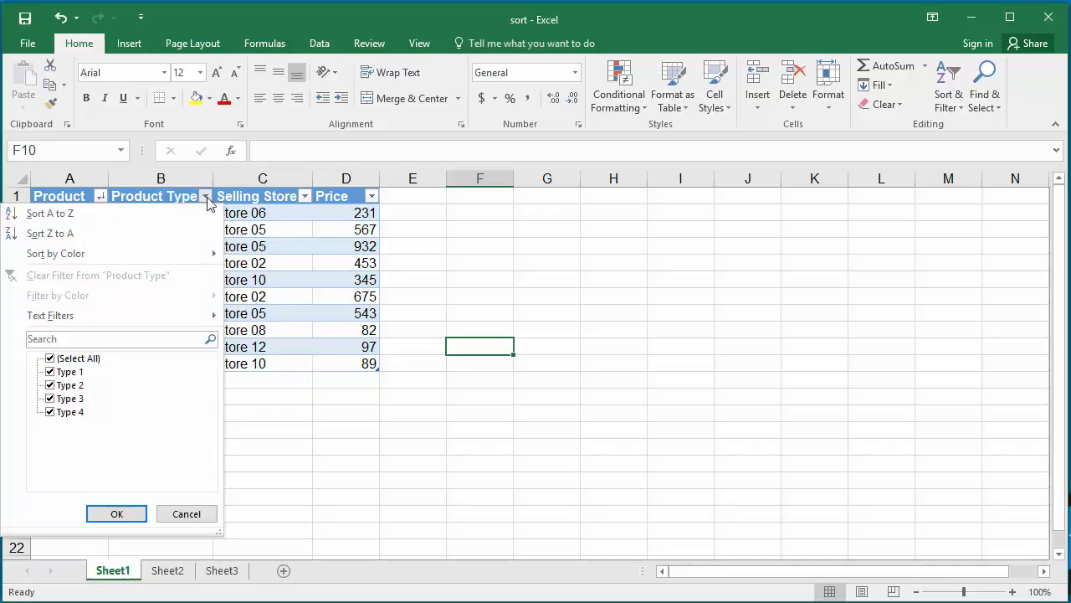
{"action": "mouse_move", "coordinate": [96, 213]}
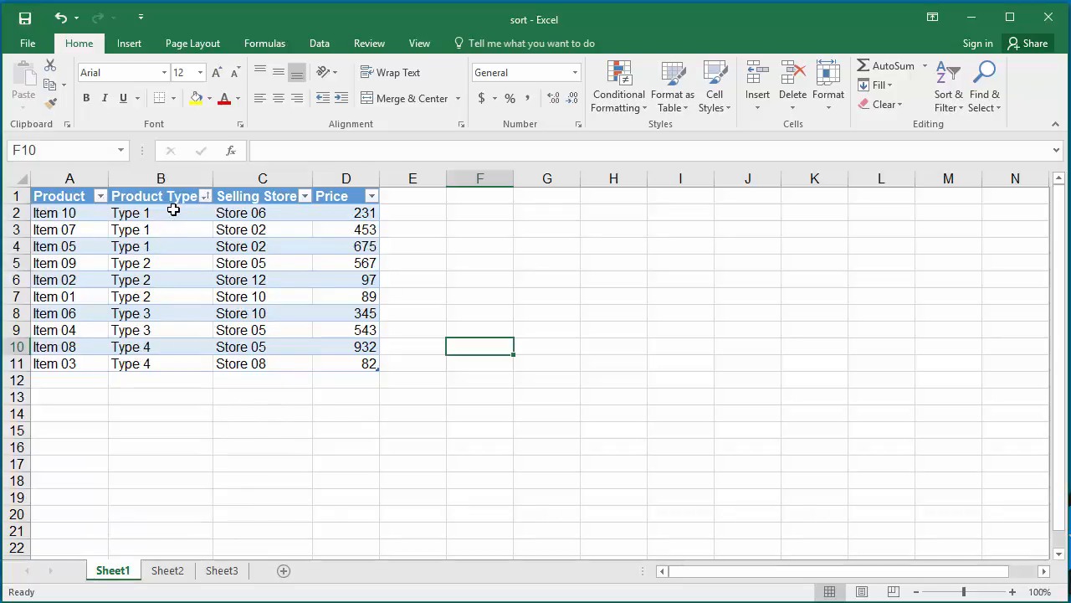
{"action": "mouse_move", "coordinate": [164, 255]}
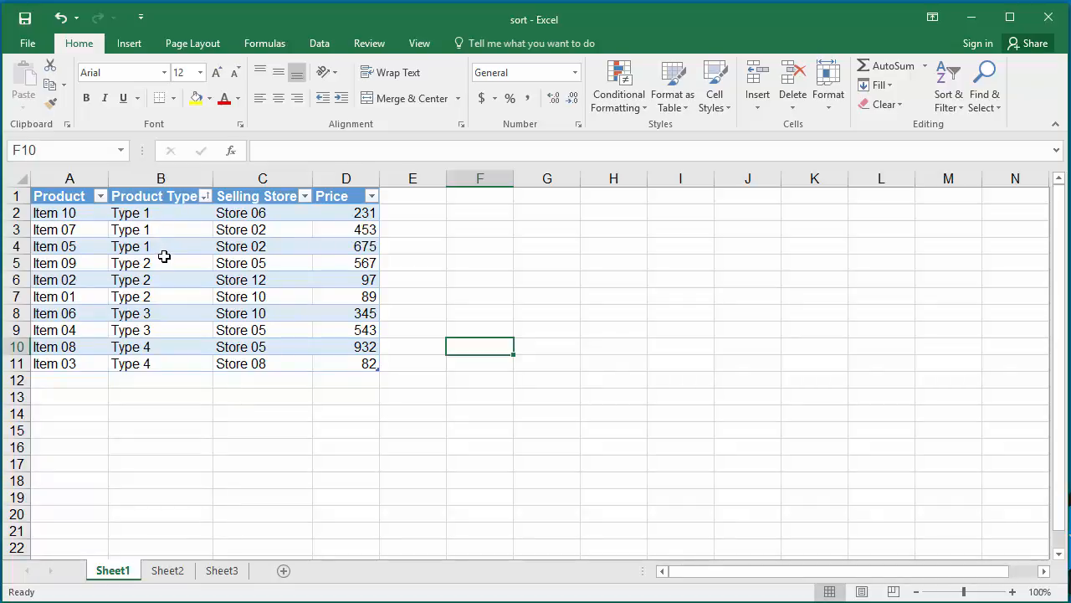
{"action": "mouse_move", "coordinate": [163, 250]}
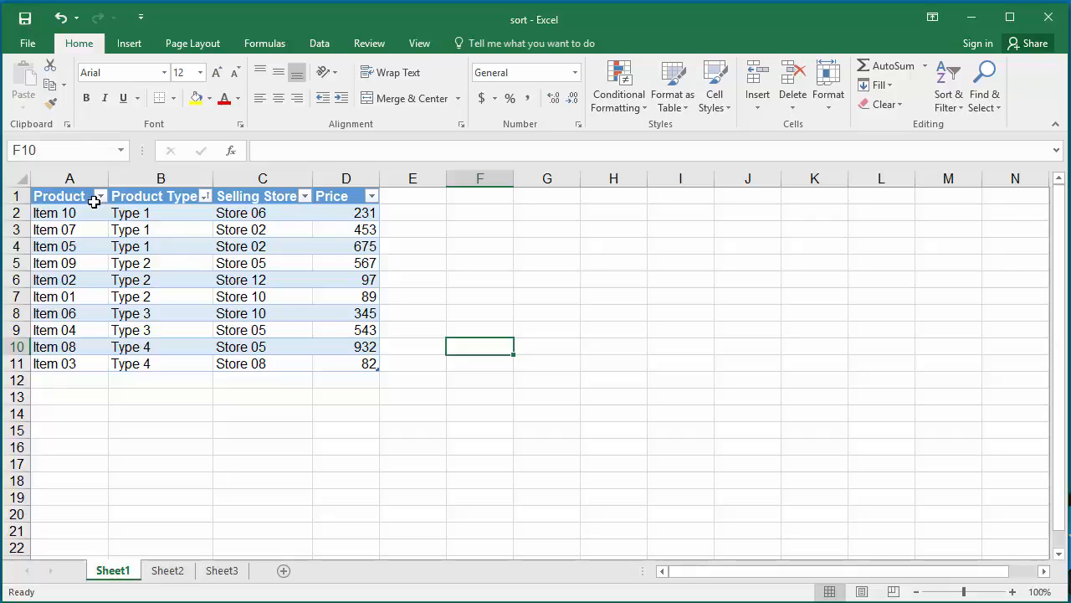
{"action": "mouse_move", "coordinate": [100, 196]}
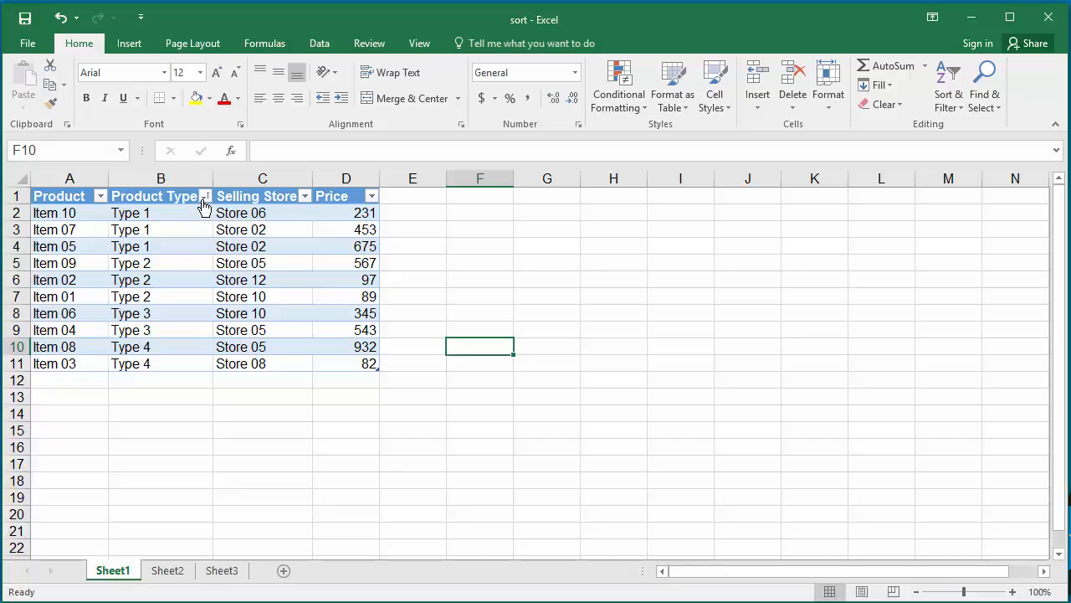
- Filter Product Type to Type 1 only, leaving Items 10, 07 and 05
{"action": "left_click", "coordinate": [205, 196]}
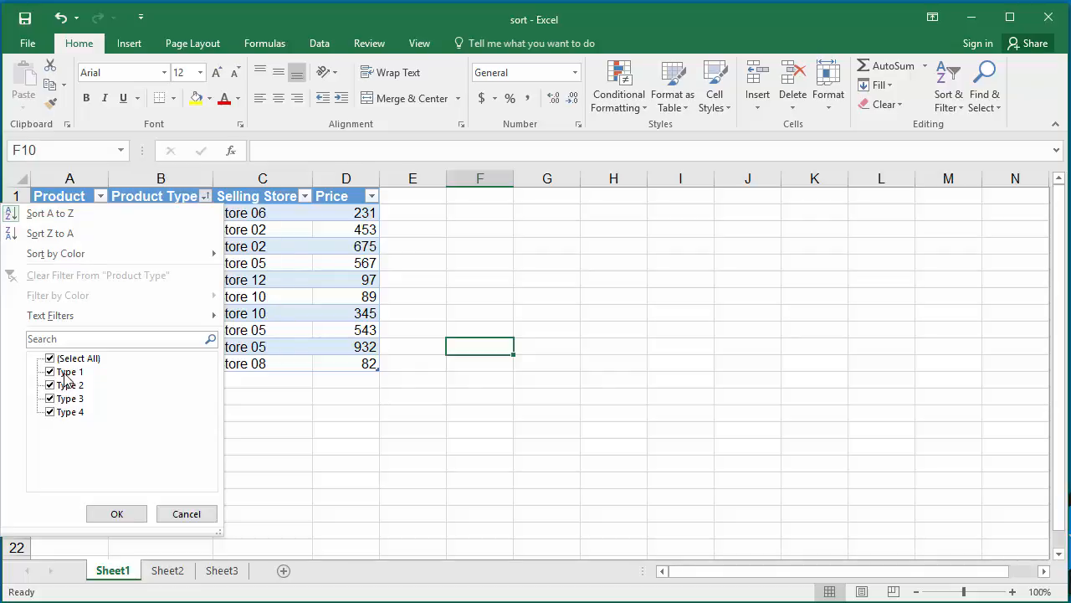
{"action": "left_click", "coordinate": [49, 359]}
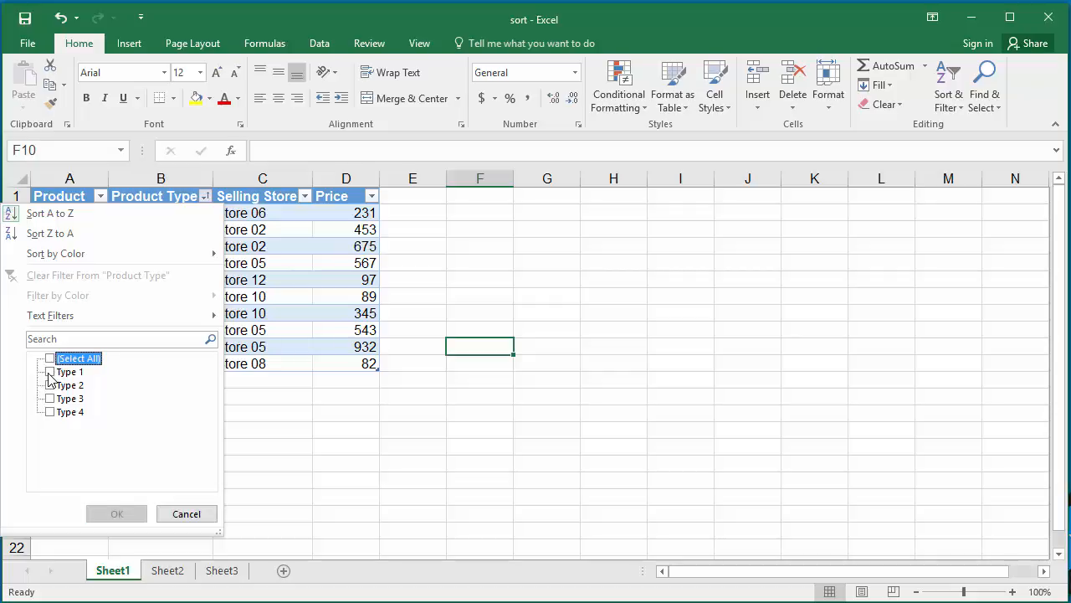
{"action": "left_click", "coordinate": [49, 371]}
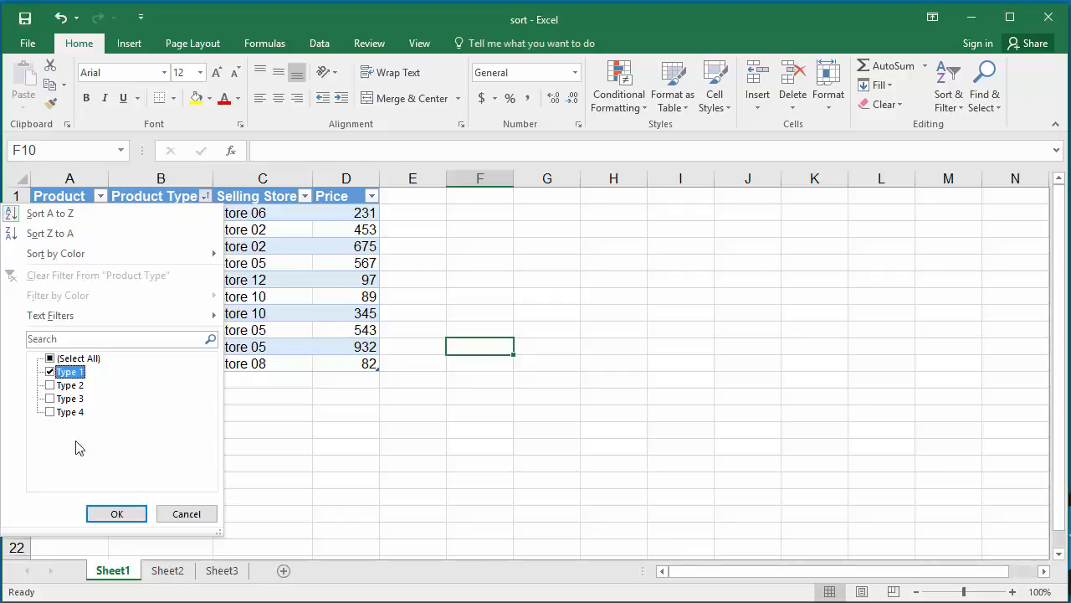
{"action": "left_click", "coordinate": [117, 513]}
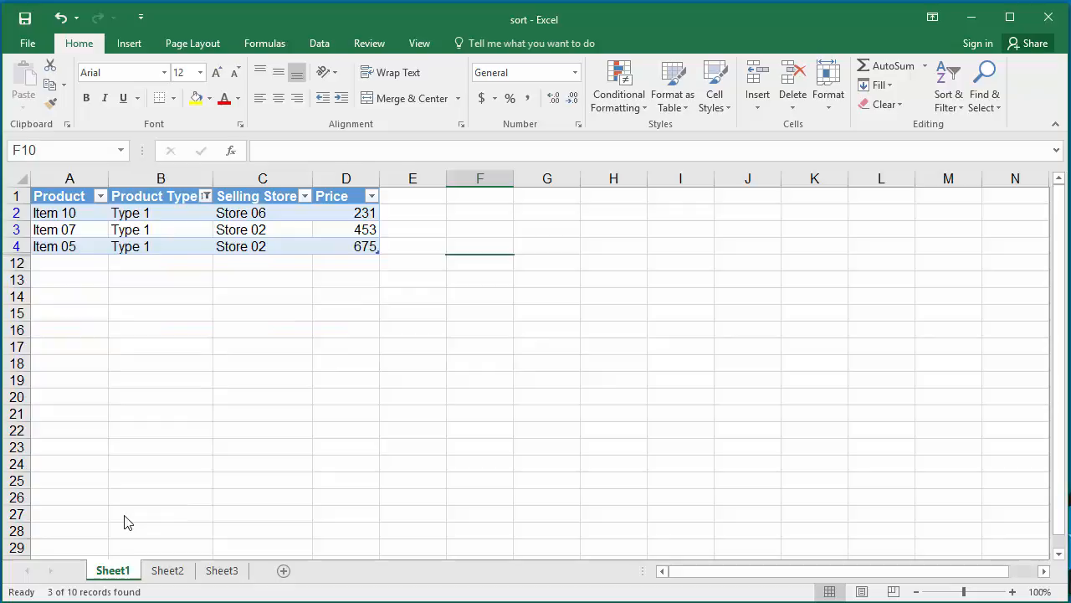
{"action": "mouse_move", "coordinate": [168, 223]}
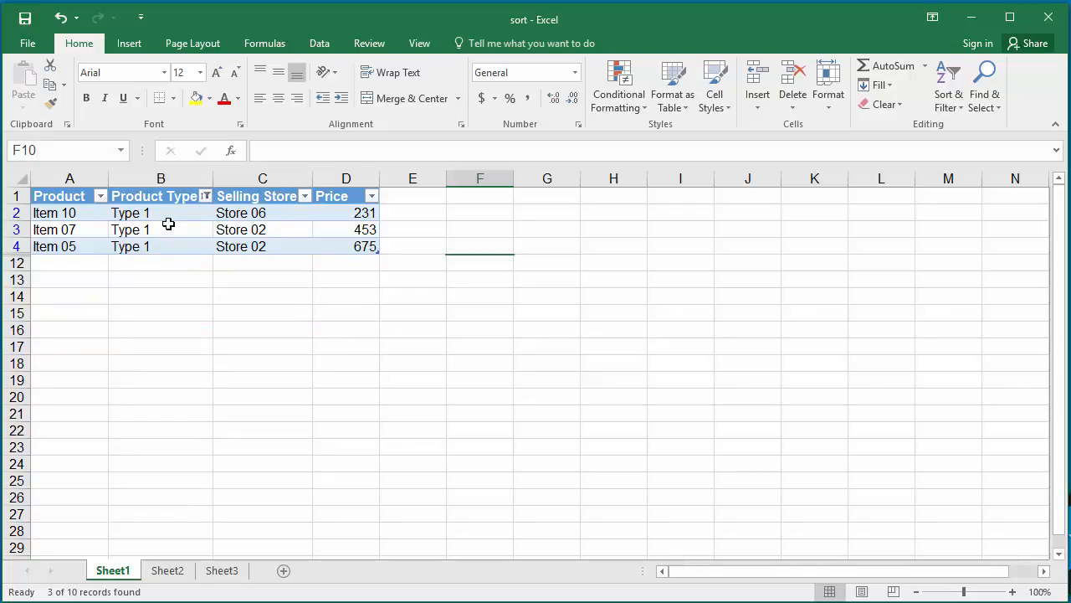
{"action": "mouse_move", "coordinate": [151, 255]}
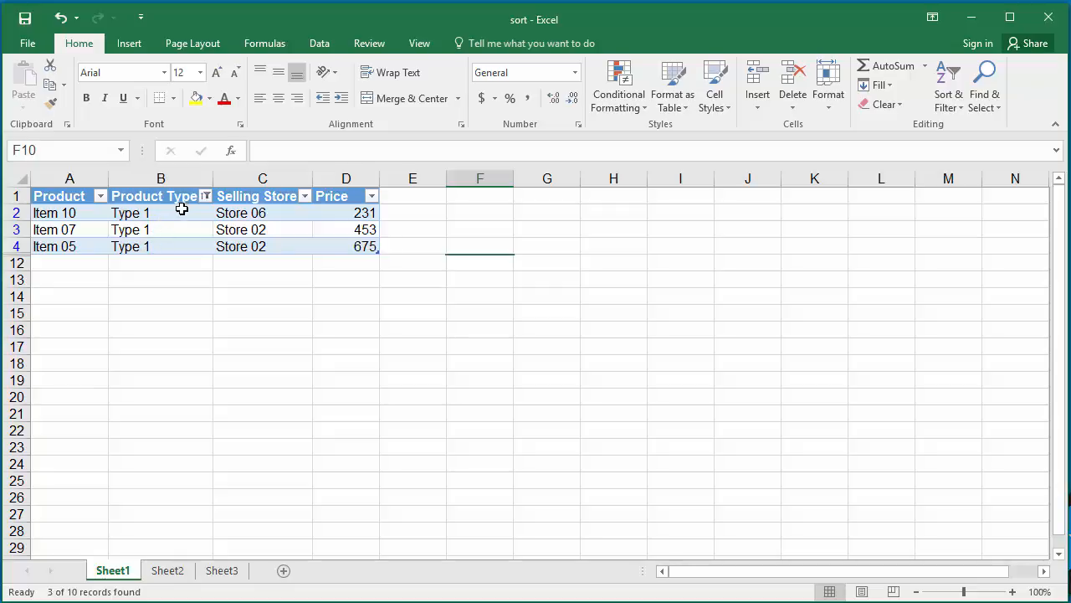
{"action": "mouse_move", "coordinate": [205, 196]}
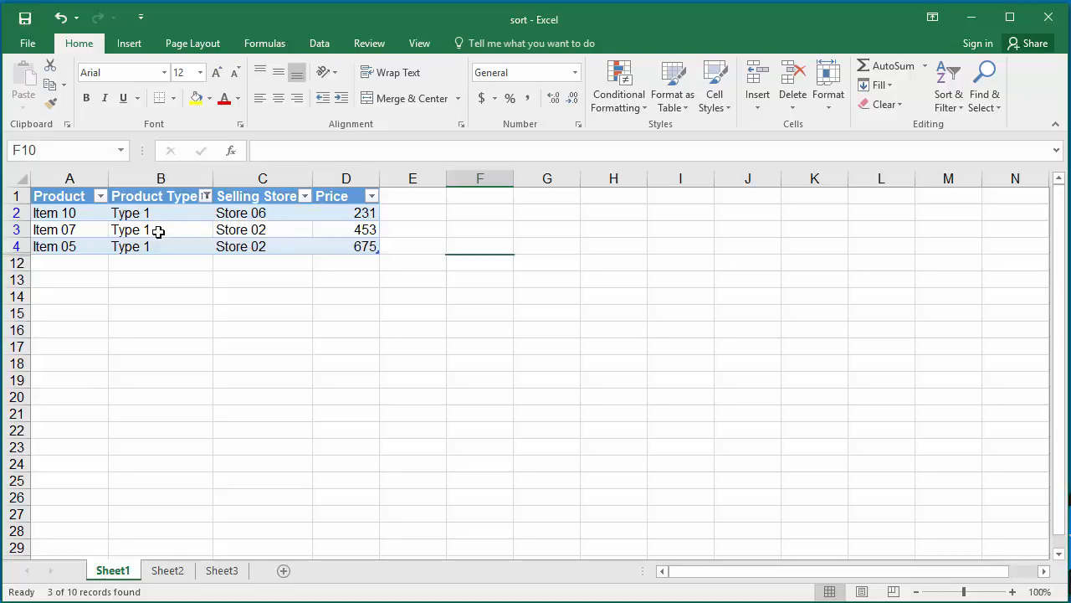
{"action": "mouse_move", "coordinate": [170, 246]}
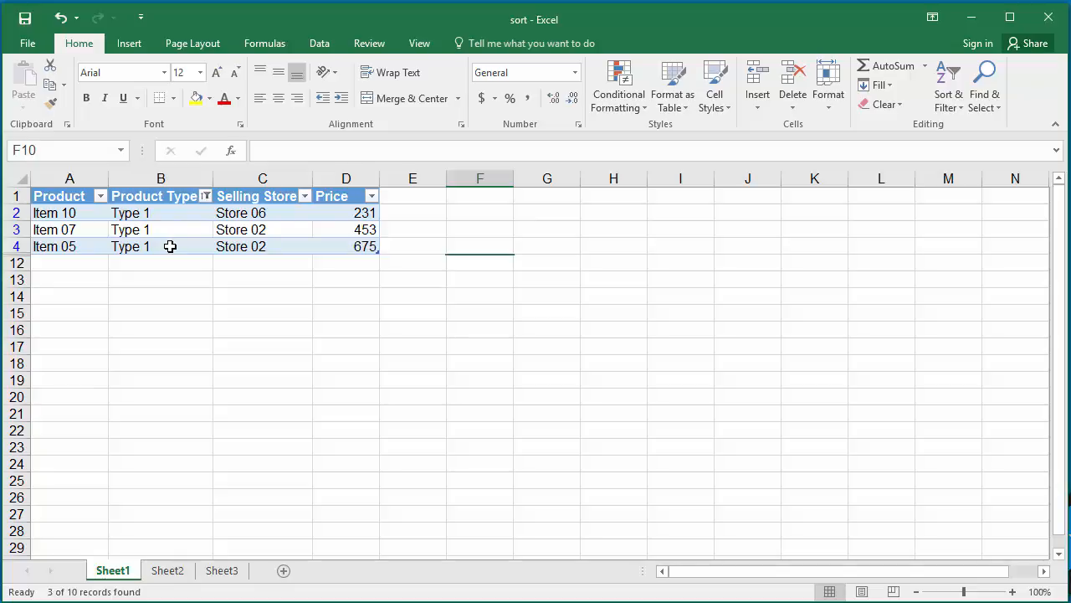
{"action": "mouse_move", "coordinate": [183, 237]}
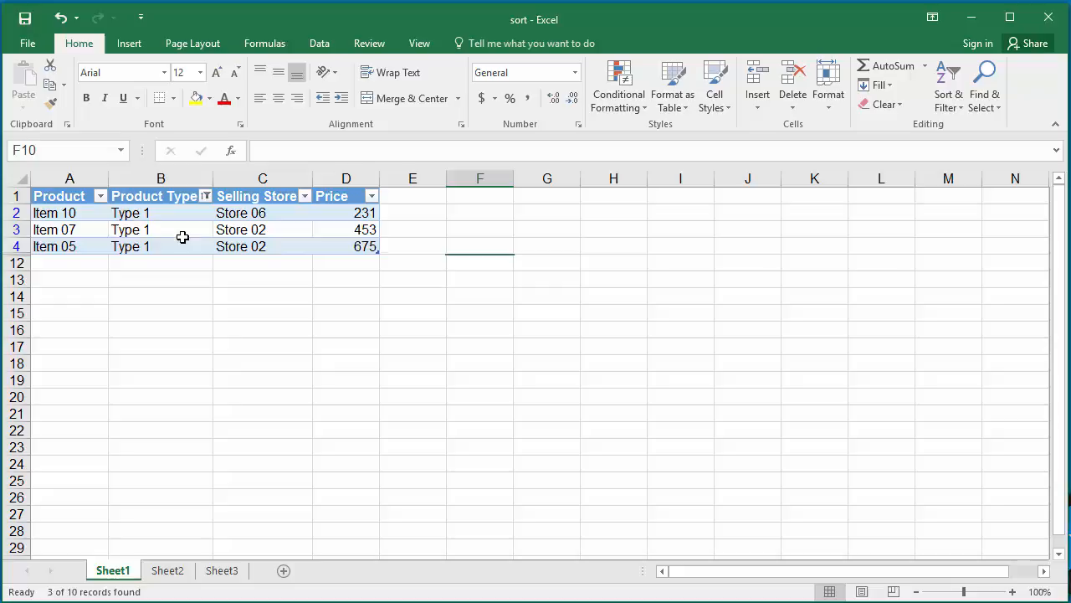
- Filter Selling Store to Store 02 only, leaving Items 07 and 05
{"action": "left_click", "coordinate": [304, 195]}
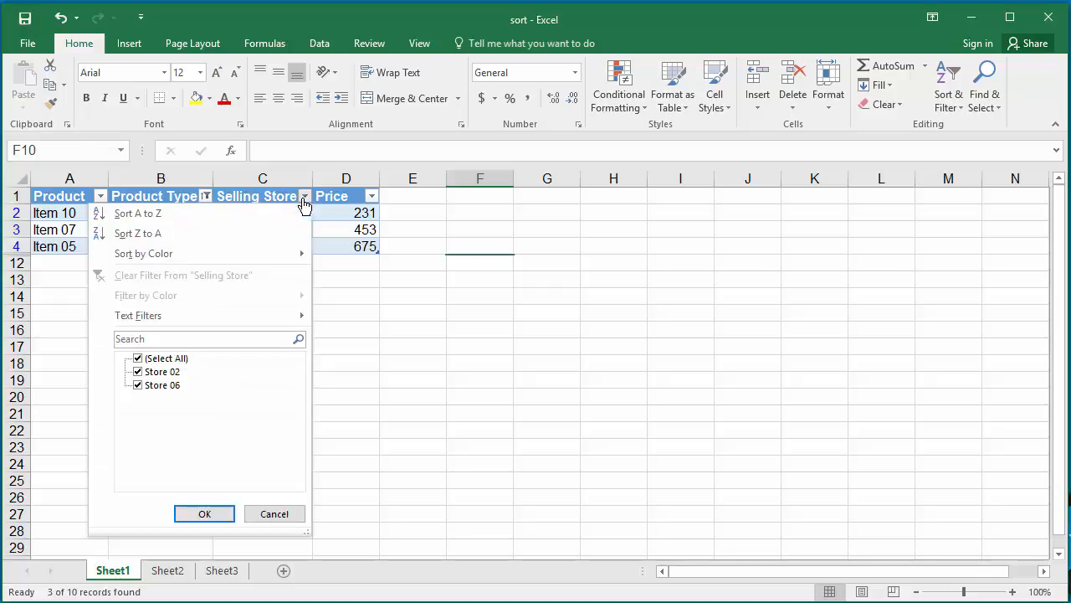
{"action": "mouse_move", "coordinate": [304, 207]}
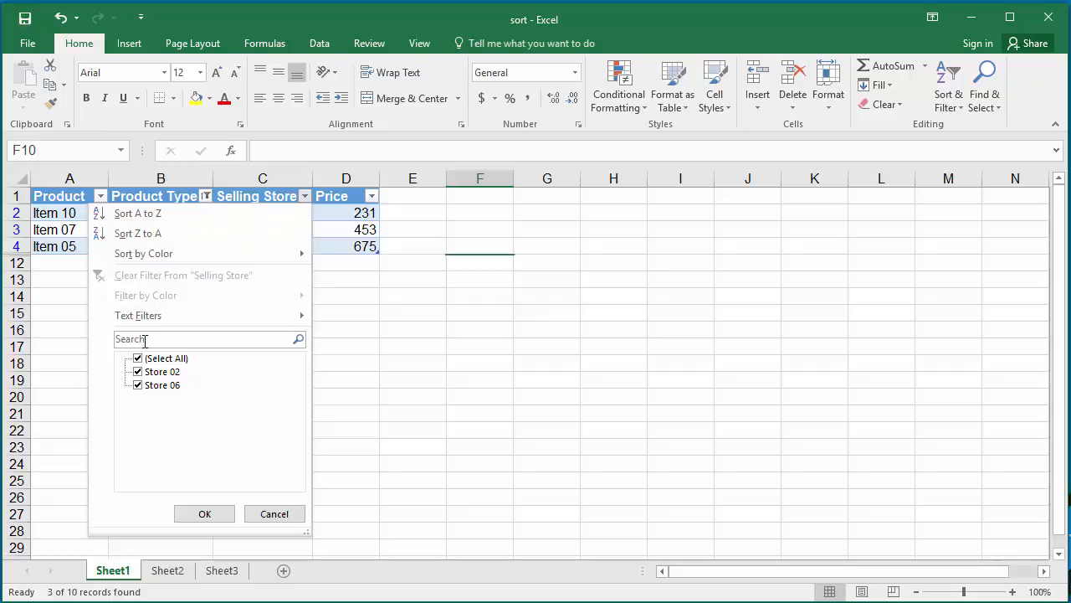
{"action": "left_click", "coordinate": [138, 358]}
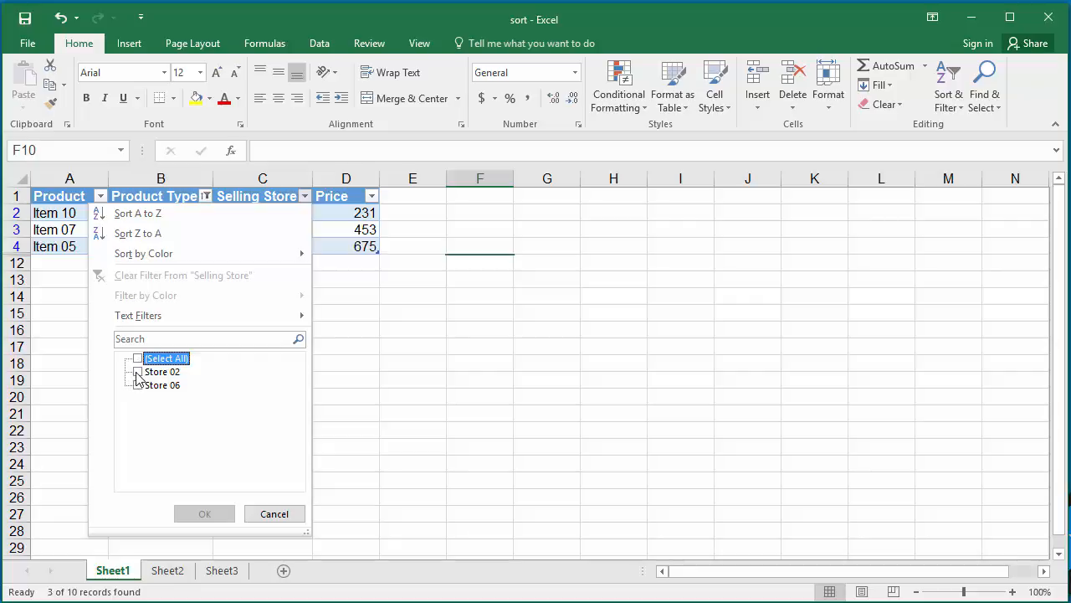
{"action": "left_click", "coordinate": [137, 371]}
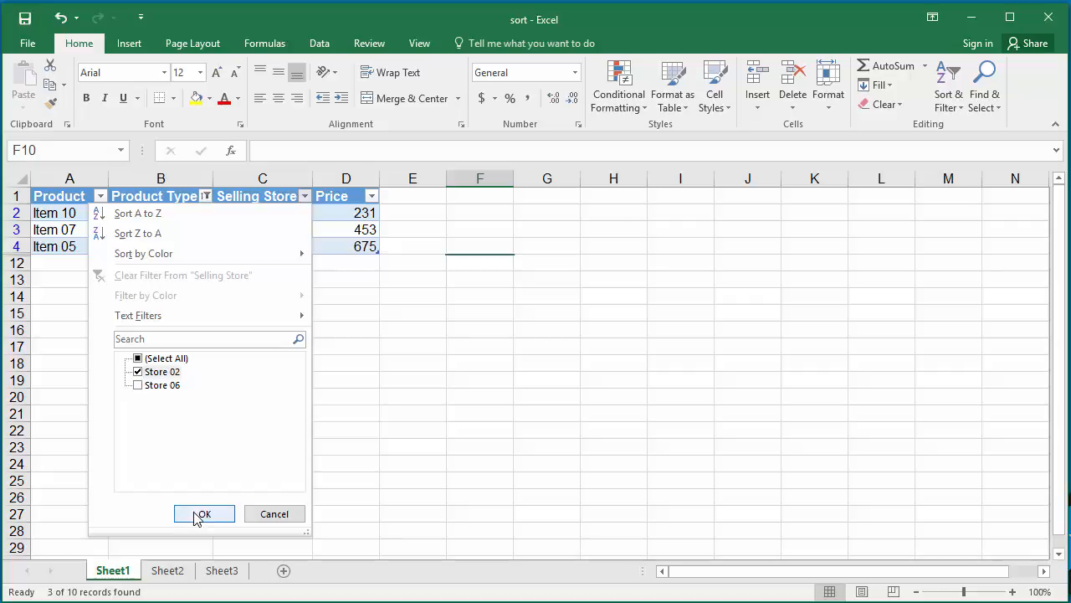
{"action": "left_click", "coordinate": [203, 513]}
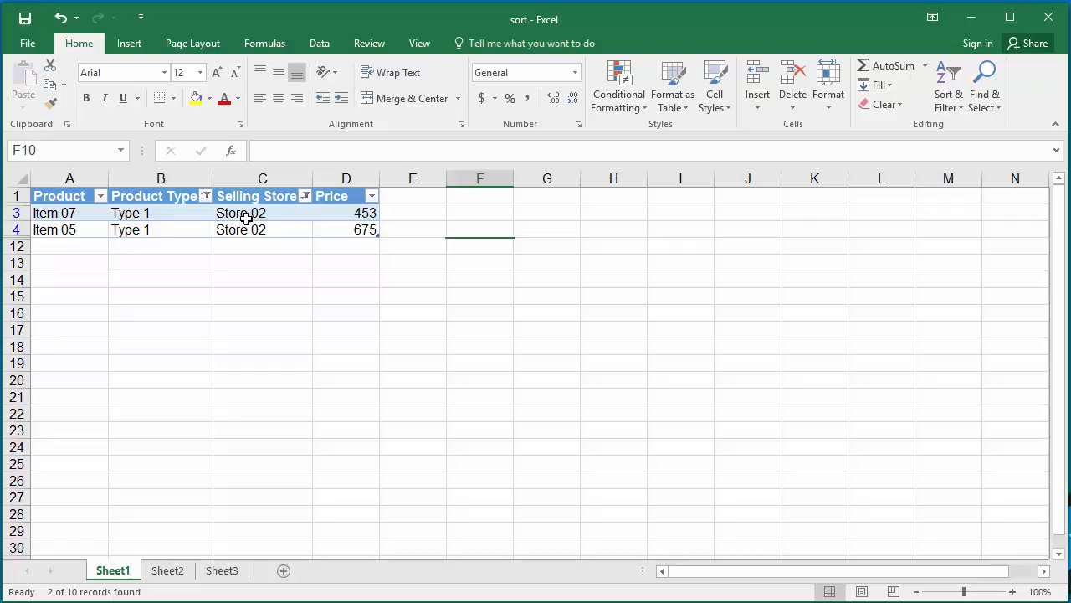
{"action": "mouse_move", "coordinate": [251, 239]}
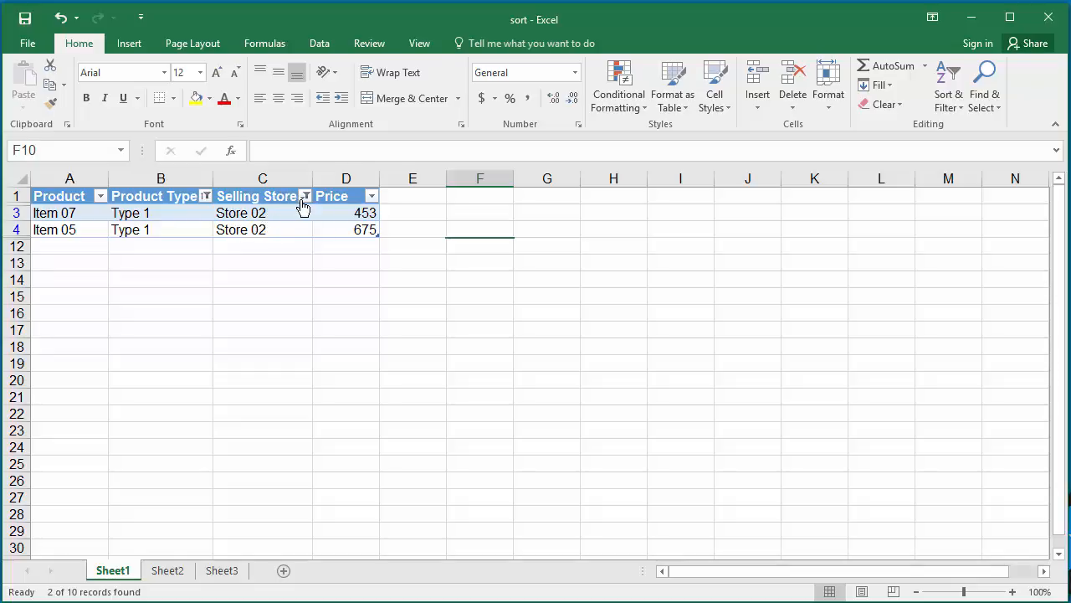
{"action": "mouse_move", "coordinate": [306, 196]}
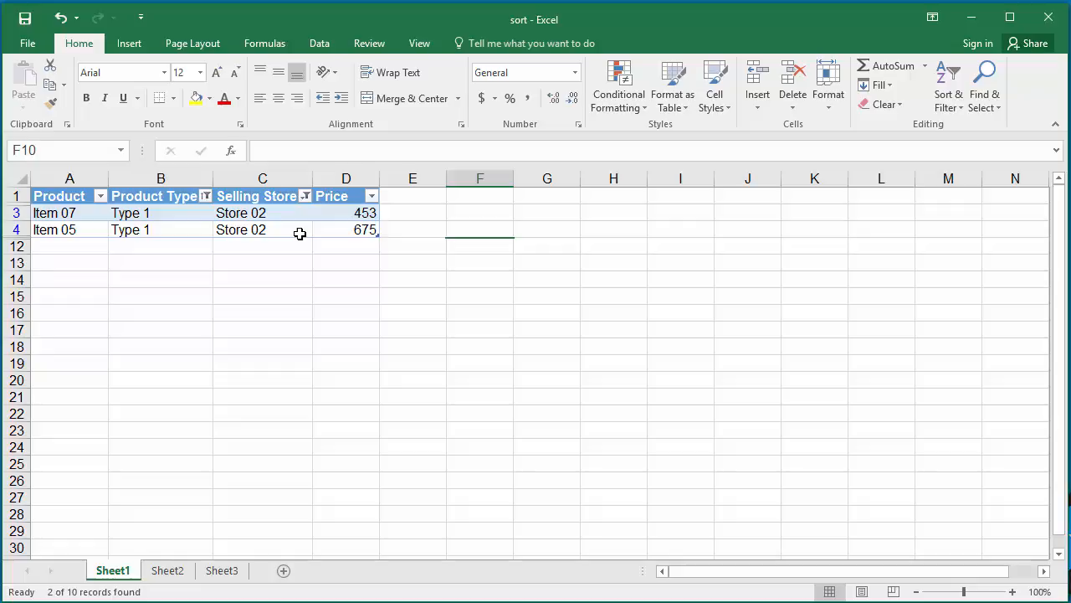
{"action": "mouse_move", "coordinate": [371, 196]}
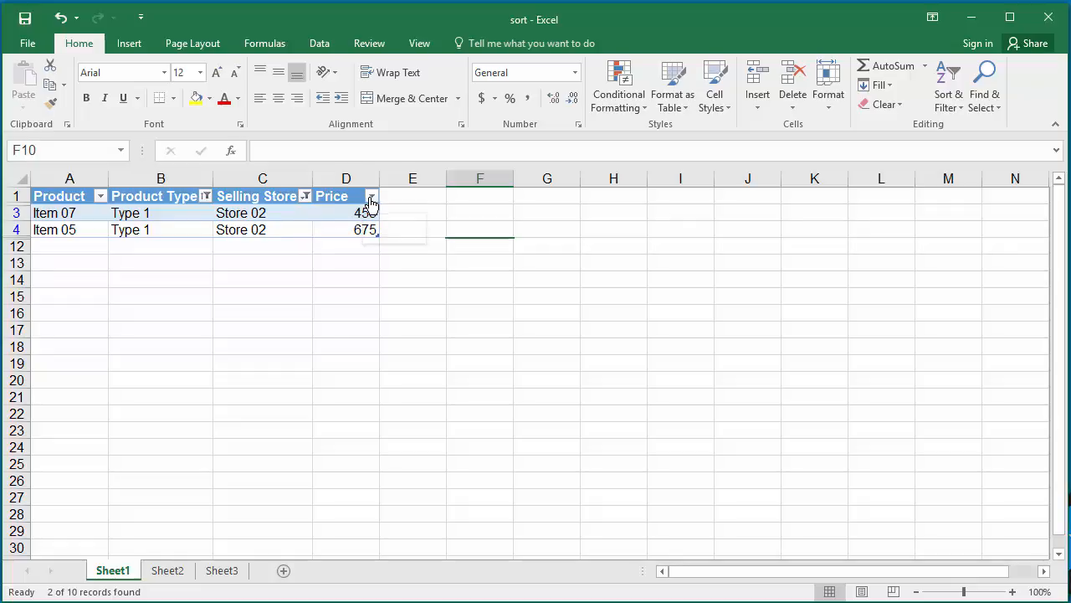
- Apply a Price greater-than-500 number filter, leaving only Item 05 at 675
{"action": "left_click", "coordinate": [371, 196]}
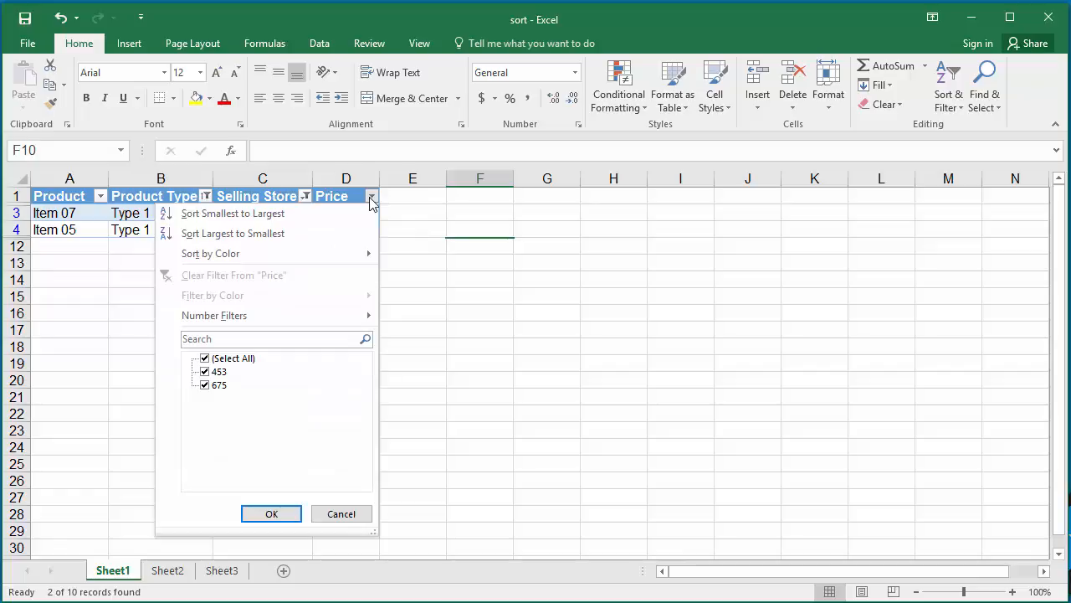
{"action": "mouse_move", "coordinate": [343, 212]}
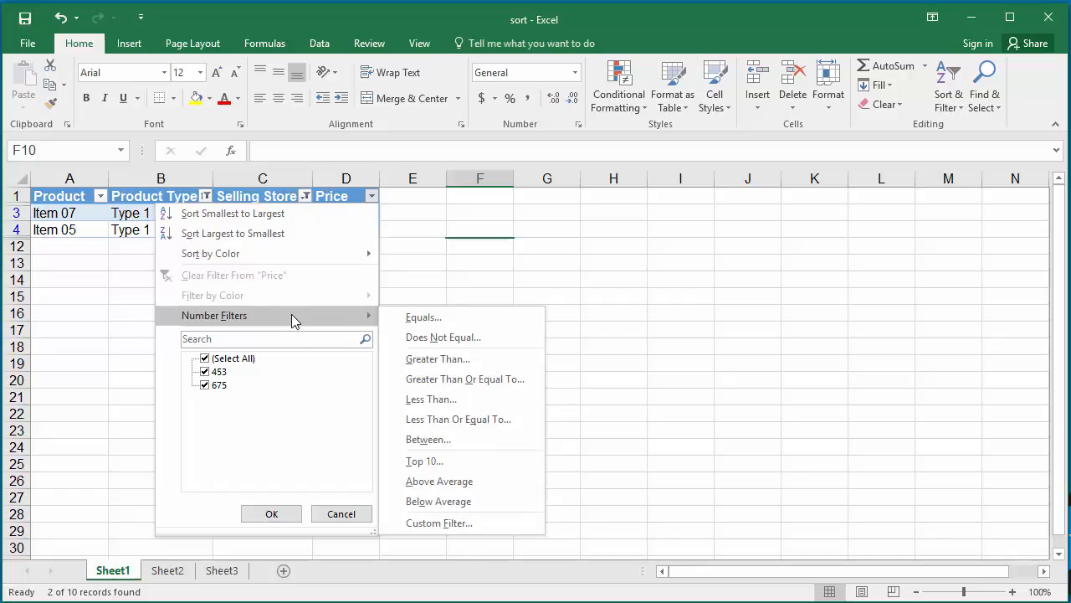
{"action": "mouse_move", "coordinate": [384, 340]}
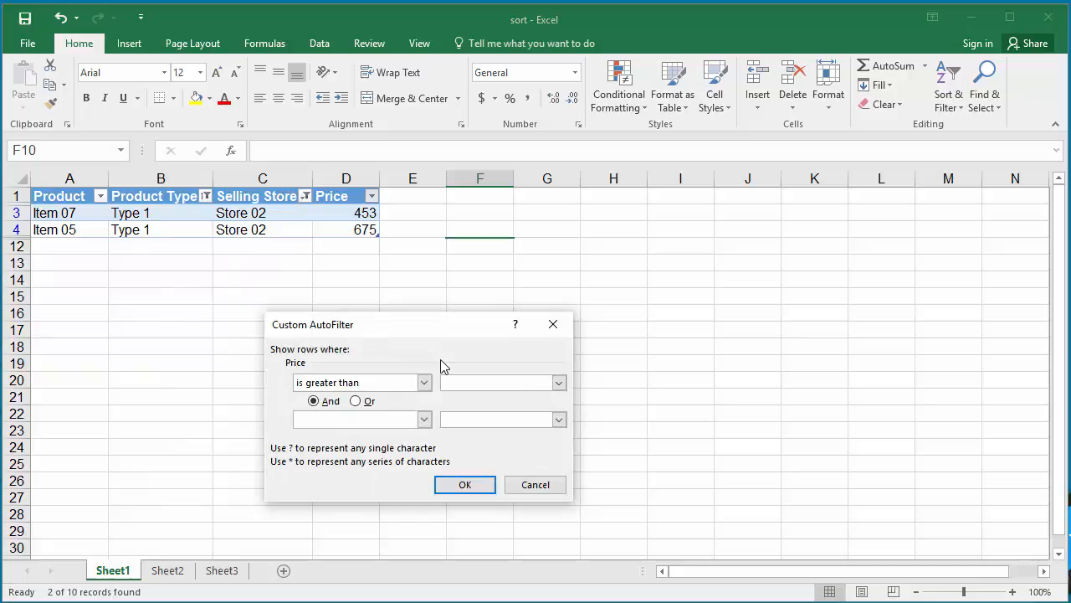
{"action": "left_click", "coordinate": [498, 383]}
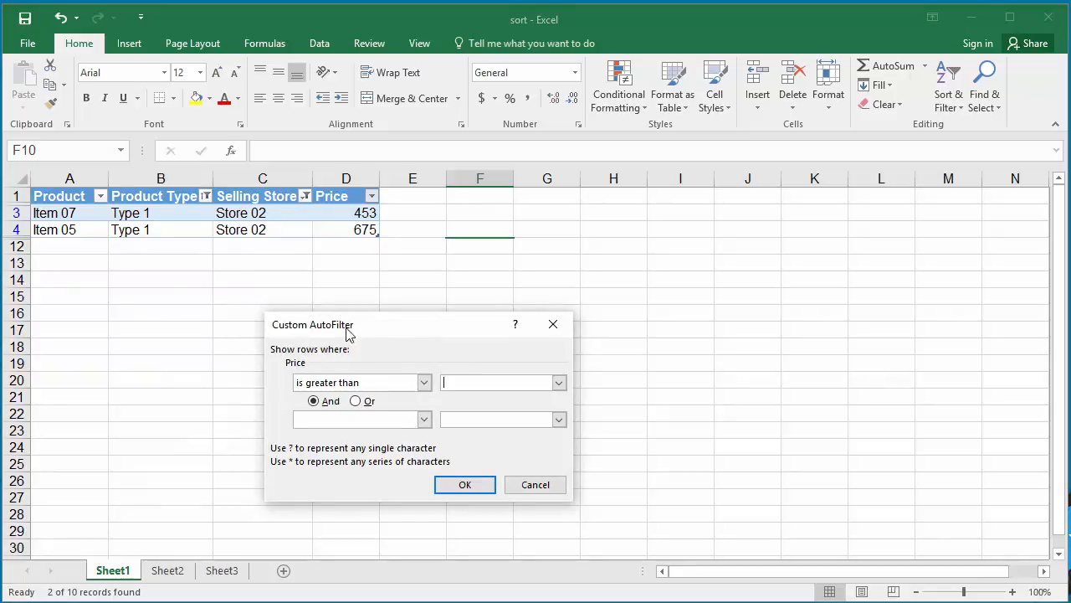
{"action": "mouse_move", "coordinate": [364, 334]}
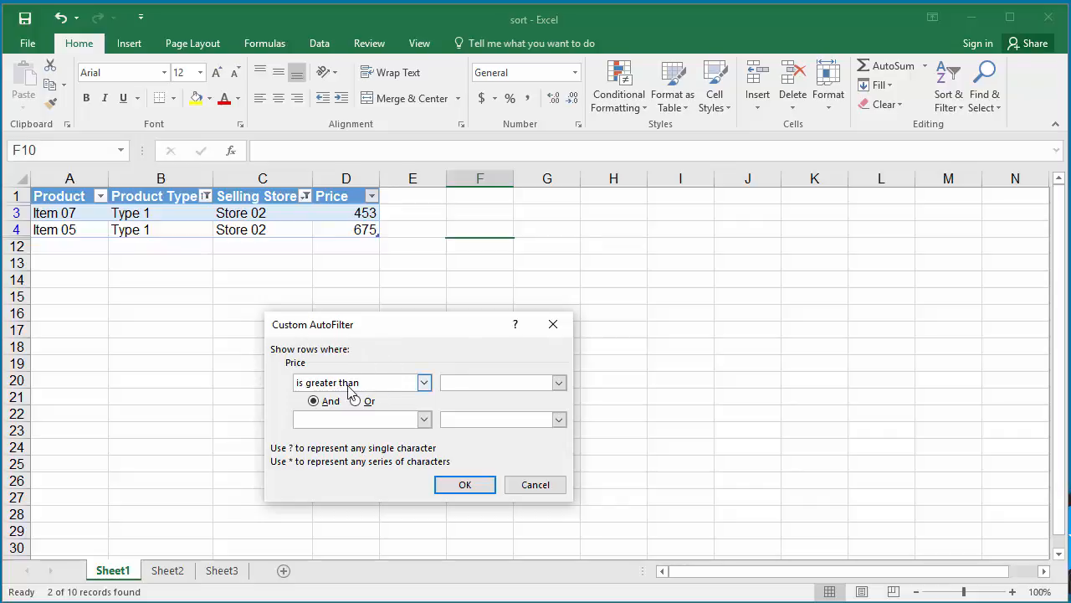
{"action": "left_click", "coordinate": [498, 382]}
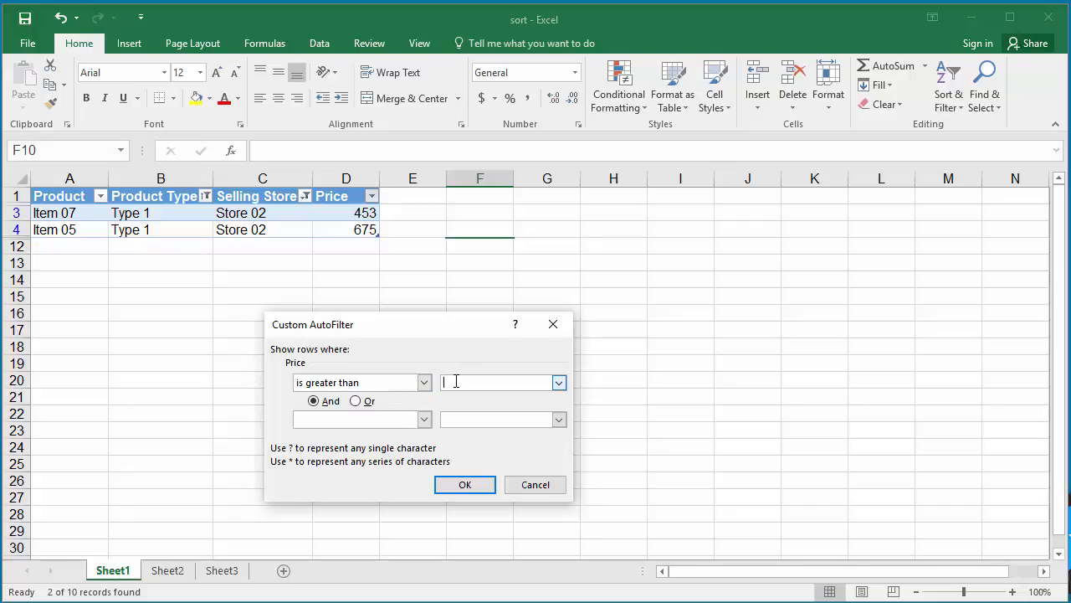
{"action": "type", "text": "500"}
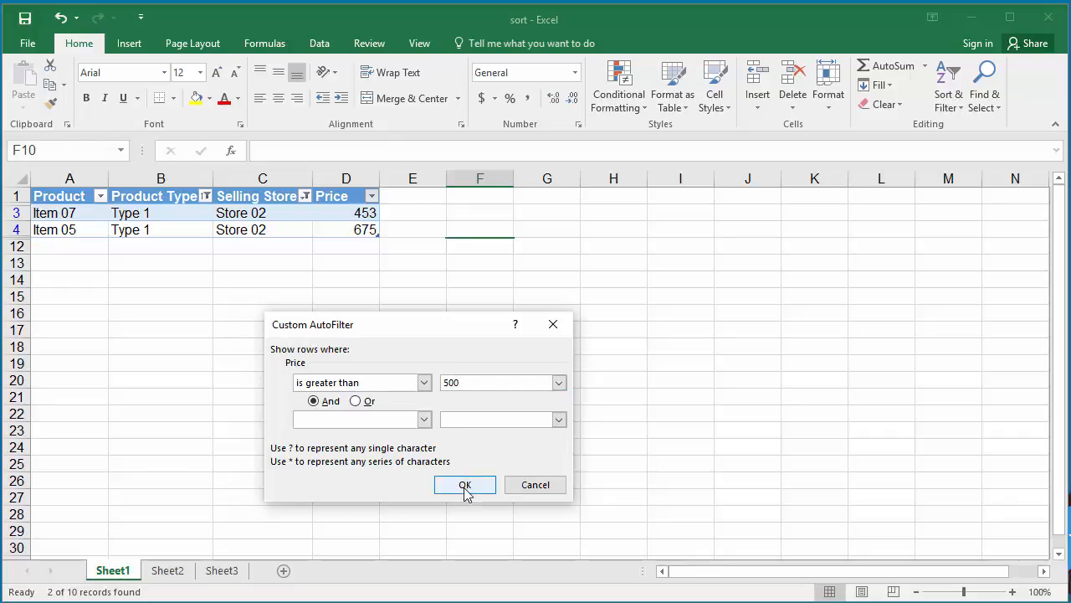
{"action": "left_click", "coordinate": [464, 485]}
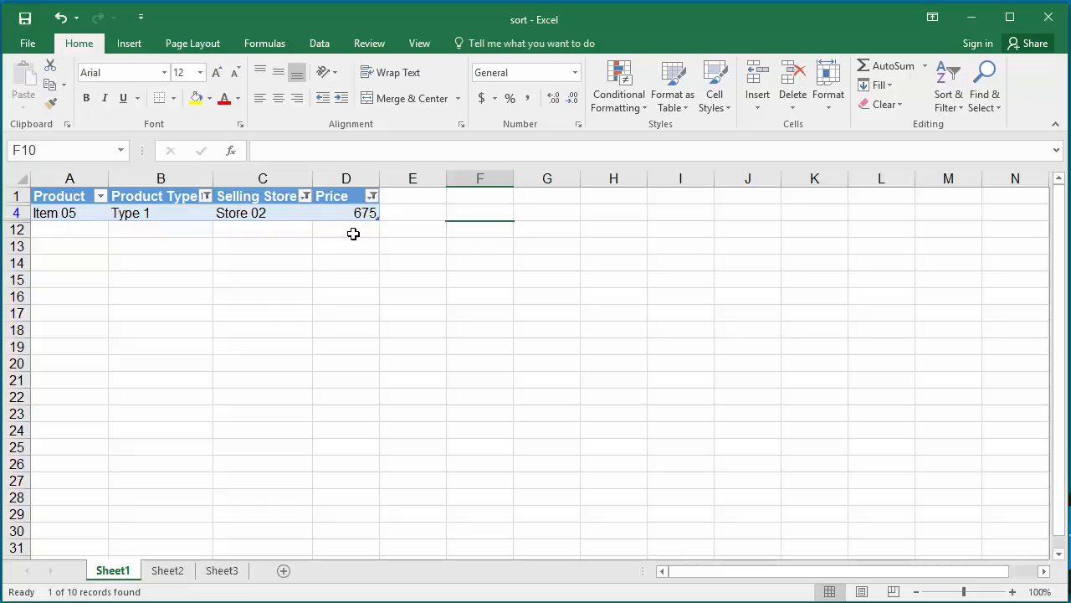
{"action": "mouse_move", "coordinate": [371, 195]}
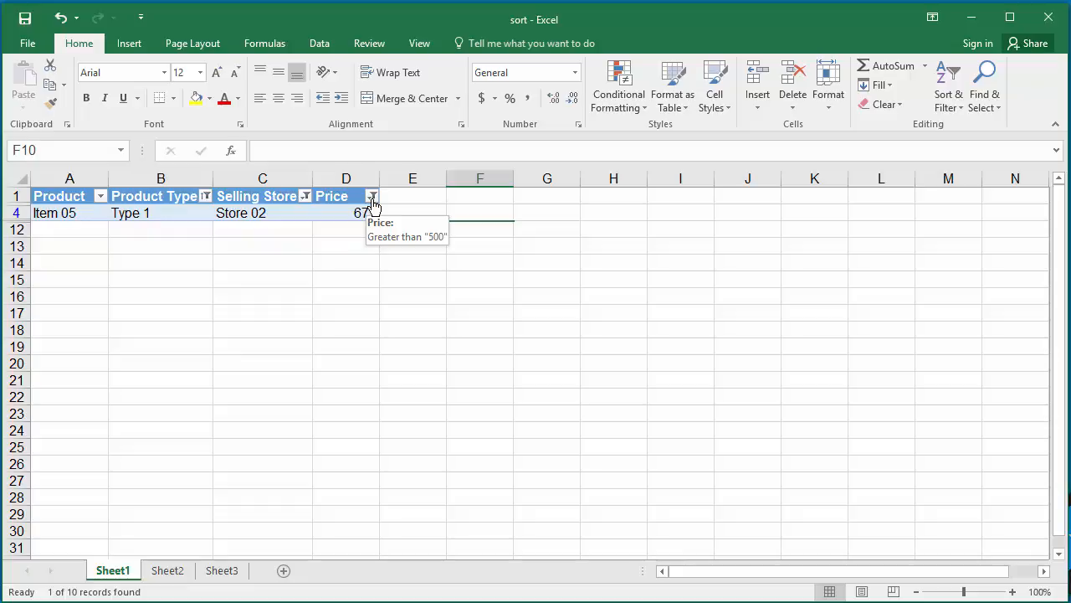
{"action": "mouse_move", "coordinate": [364, 212]}
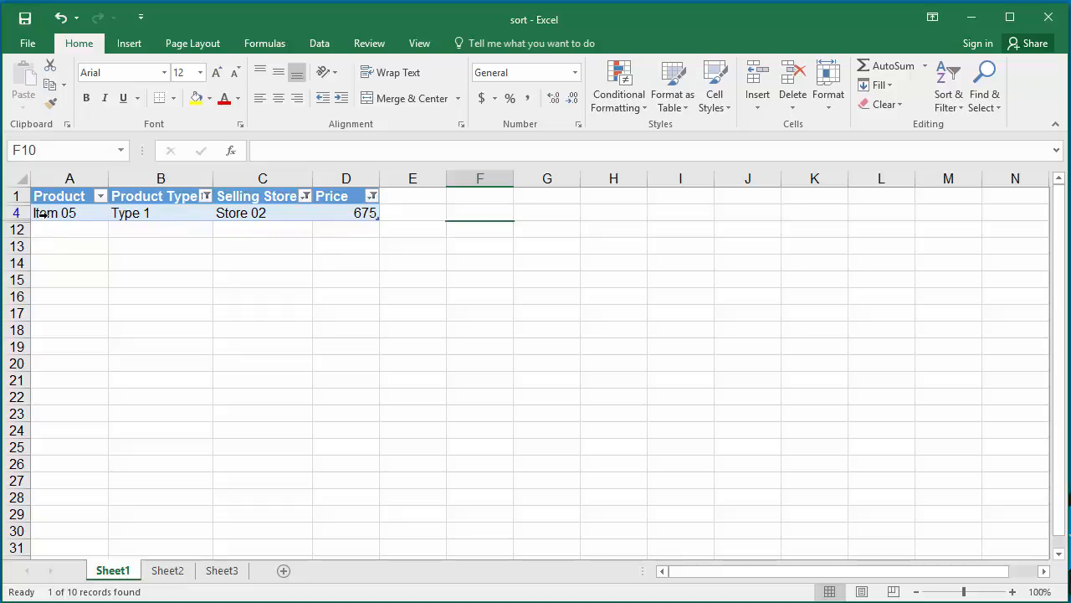
- Paste the Item 05 row (A4:D4) into Sheet2 at A1, then return to Sheet1
{"action": "left_click_drag", "start_coordinate": [54, 213], "coordinate": [151, 212]}
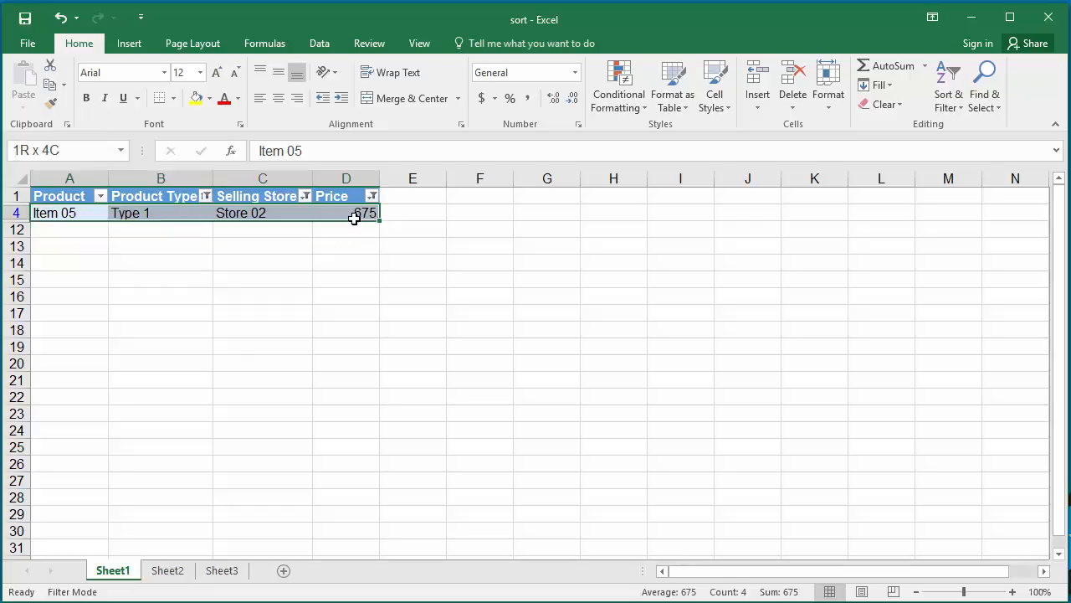
{"action": "right_click", "coordinate": [346, 212]}
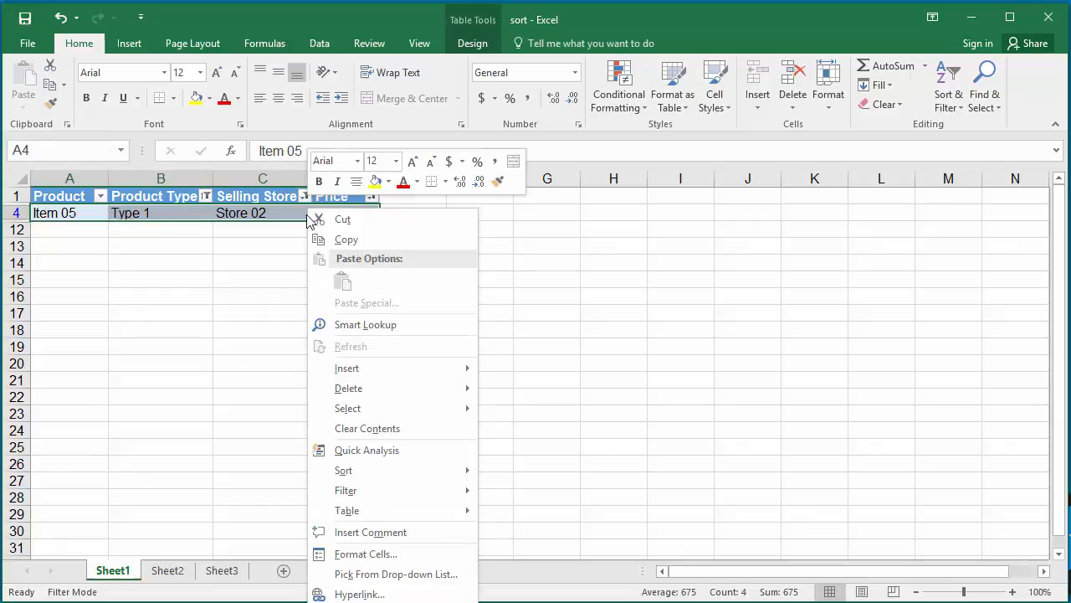
{"action": "left_click", "coordinate": [345, 239]}
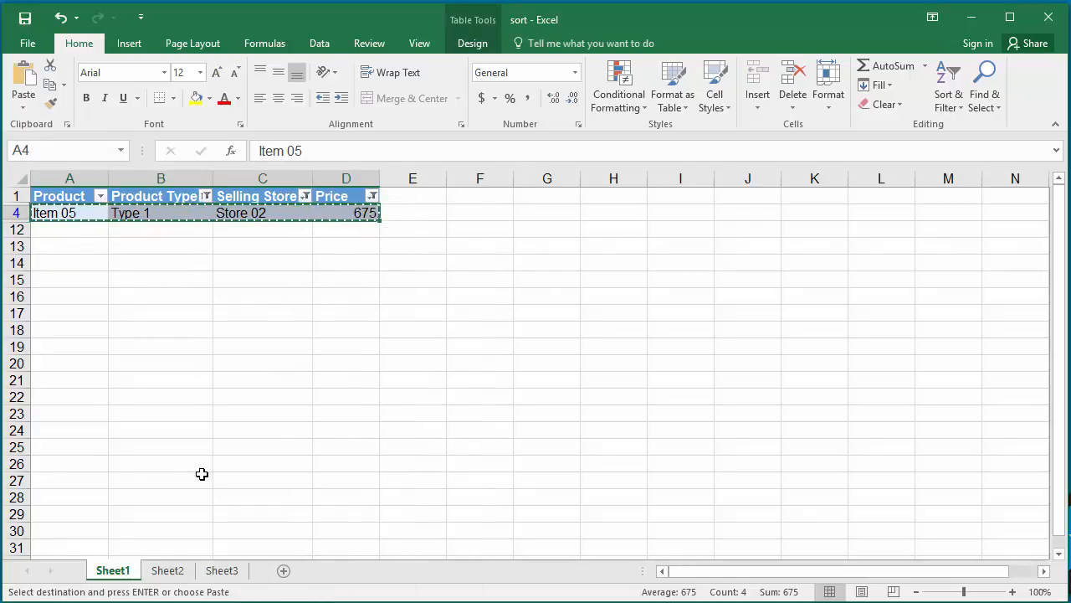
{"action": "left_click", "coordinate": [167, 570]}
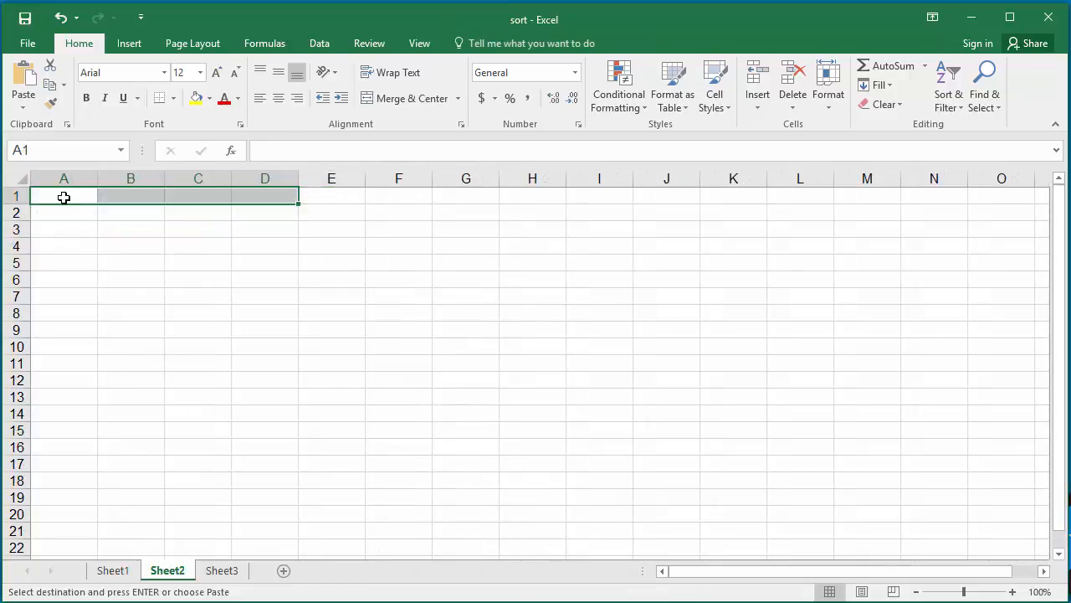
{"action": "right_click", "coordinate": [64, 197]}
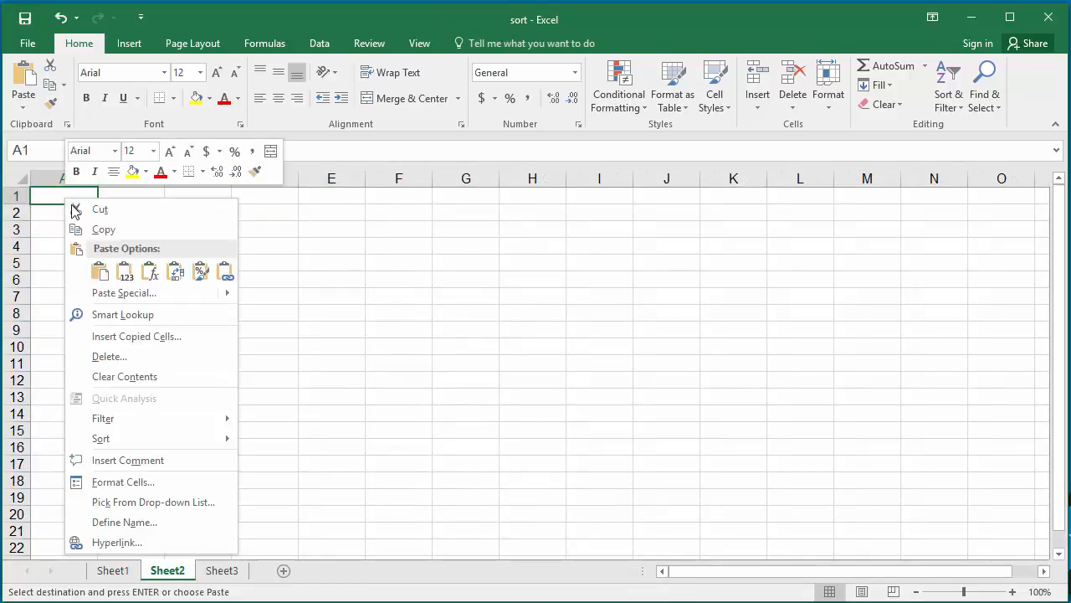
{"action": "left_click", "coordinate": [99, 270]}
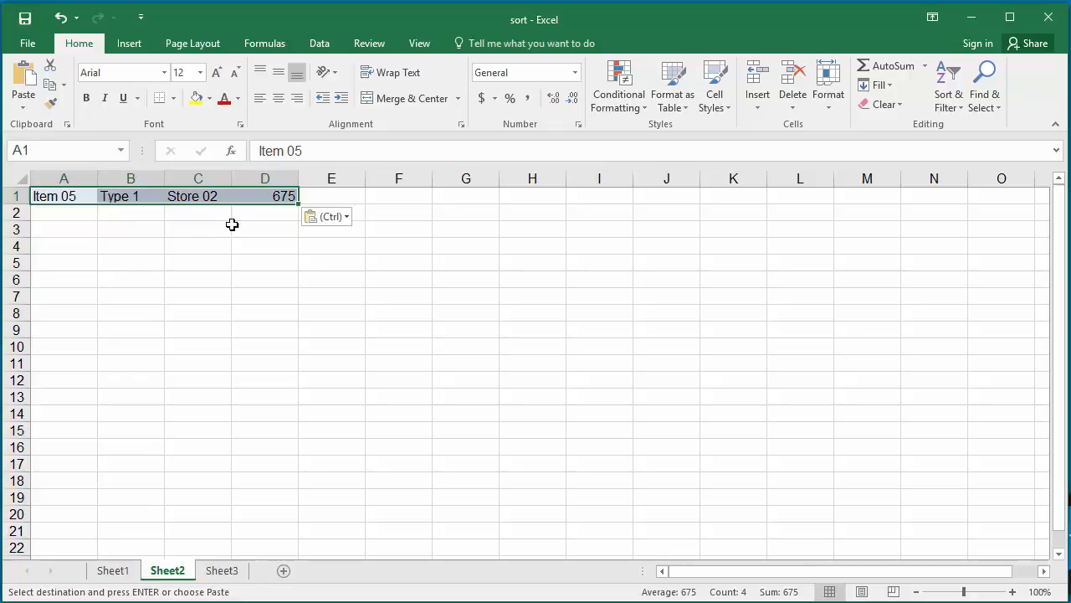
{"action": "left_click", "coordinate": [265, 228]}
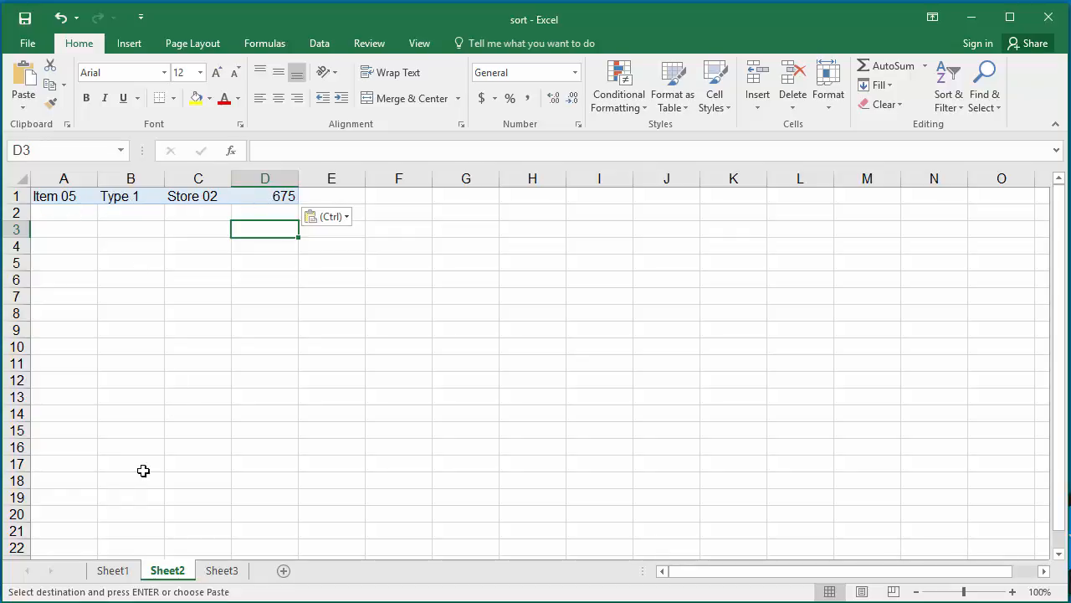
{"action": "left_click", "coordinate": [113, 570]}
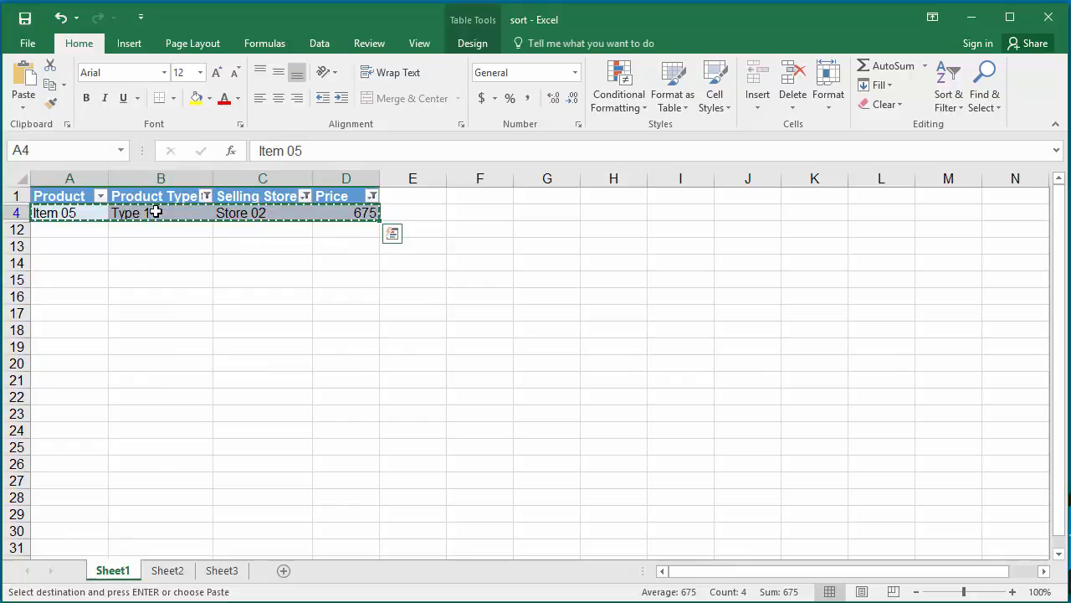
- Clear all AutoFilter criteria with Sort & Filter > Clear, restoring all ten products
{"action": "left_click", "coordinate": [262, 228]}
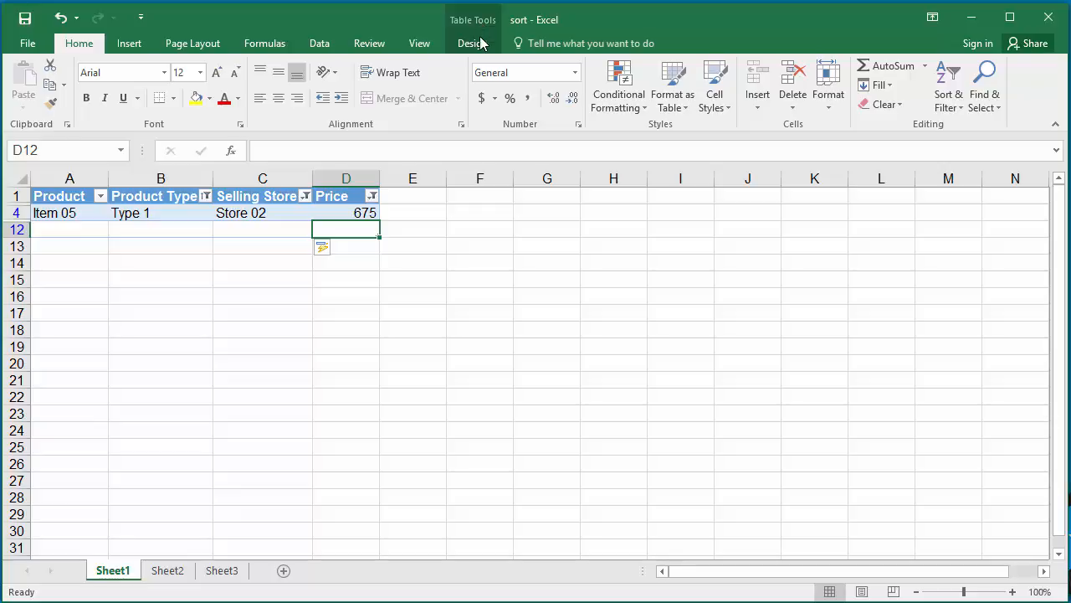
{"action": "mouse_move", "coordinate": [677, 141]}
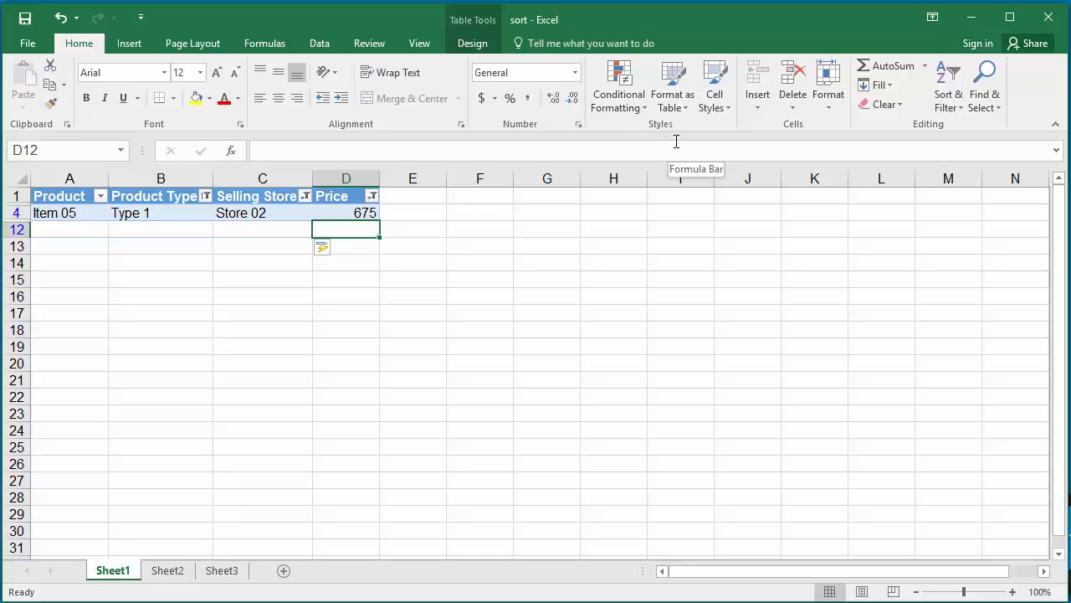
{"action": "mouse_move", "coordinate": [935, 136]}
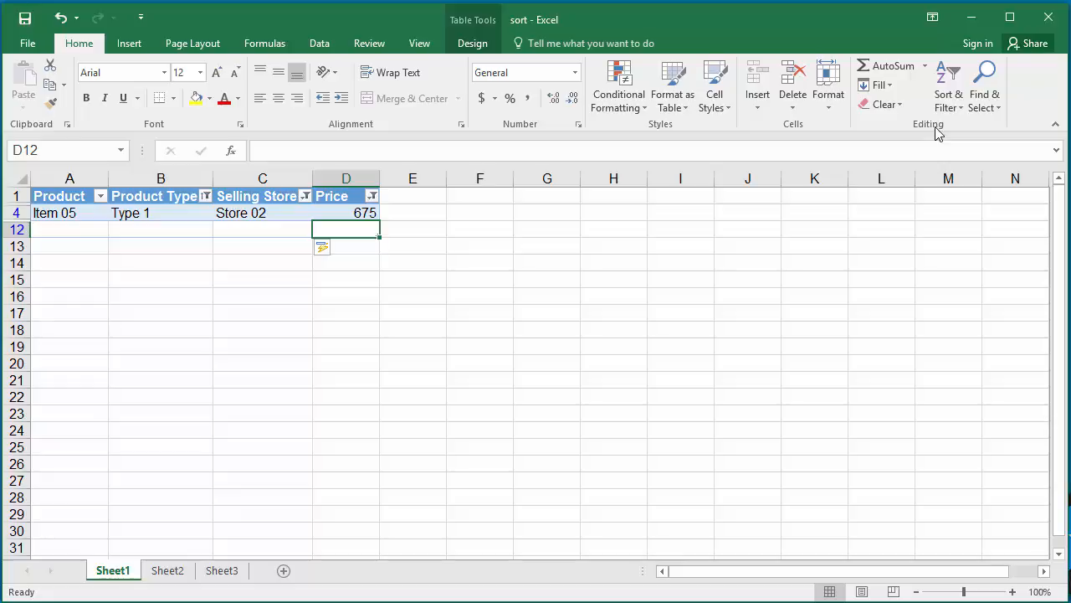
{"action": "mouse_move", "coordinate": [948, 87]}
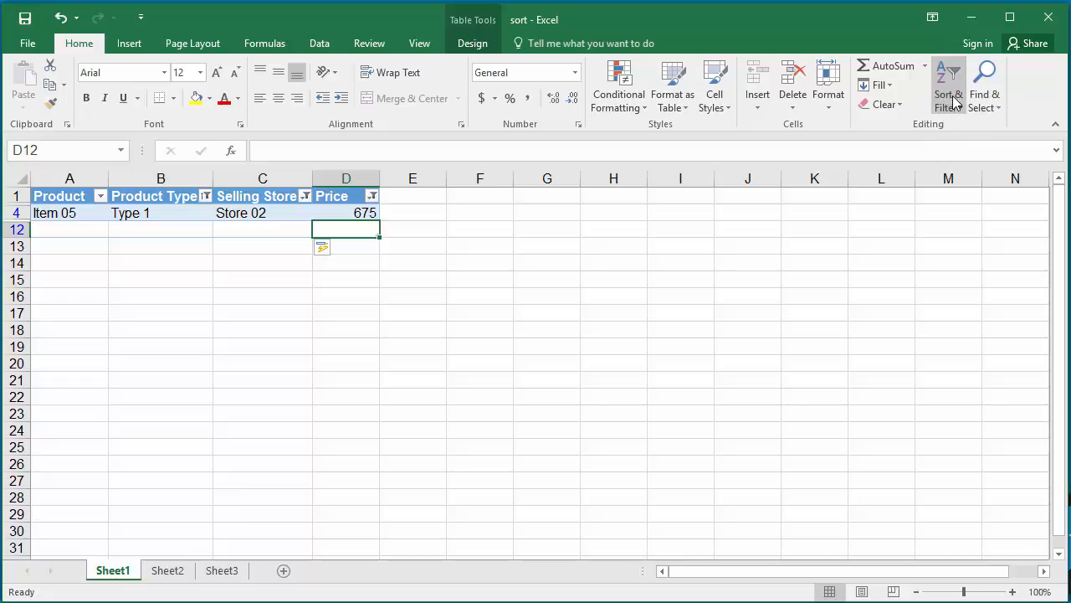
{"action": "left_click", "coordinate": [949, 83]}
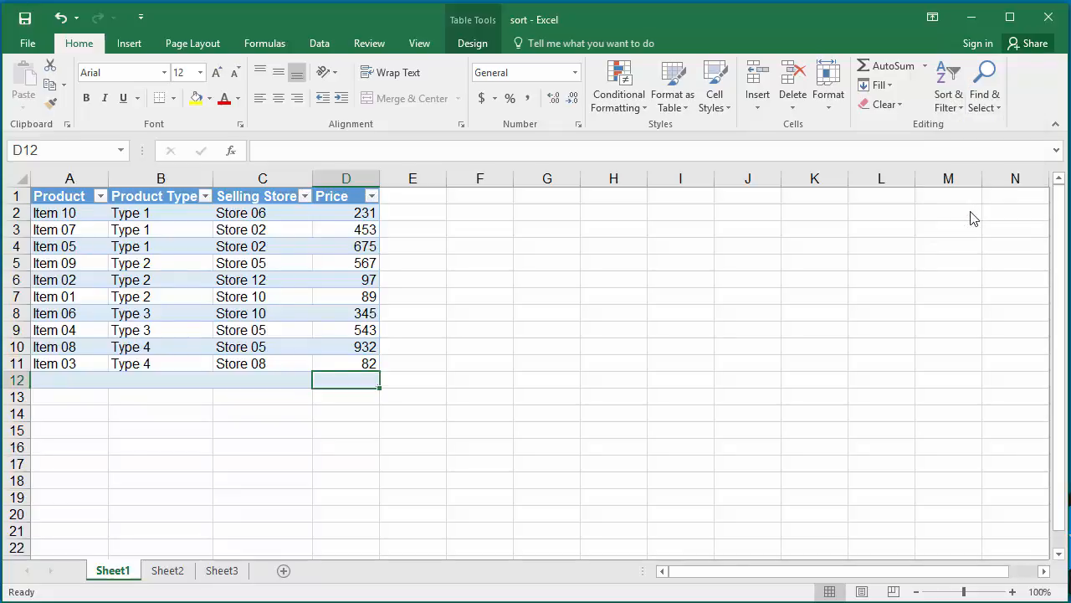
{"action": "mouse_move", "coordinate": [960, 211]}
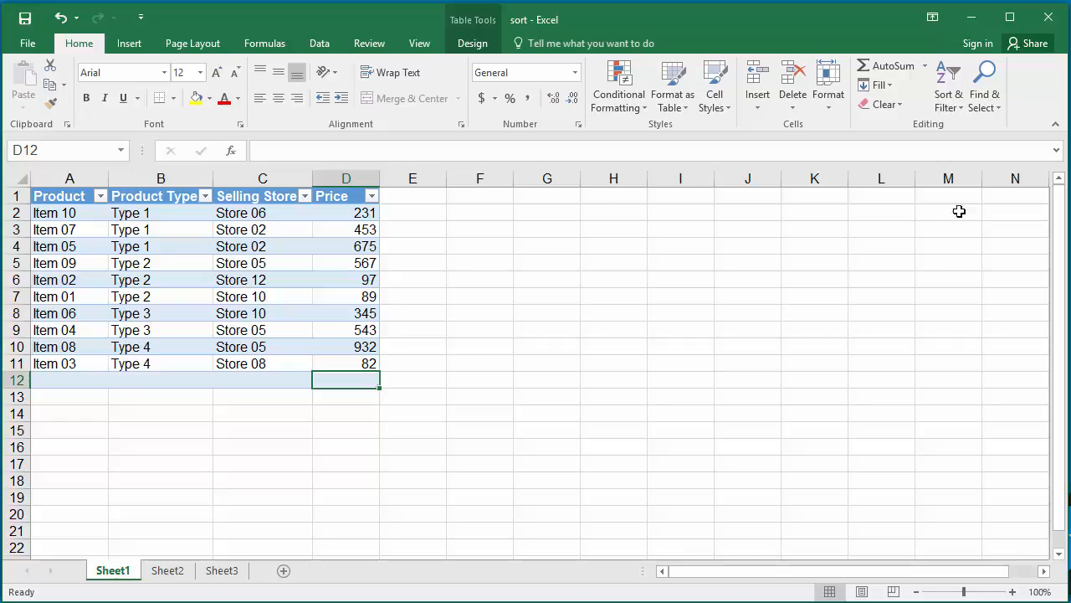
{"action": "mouse_move", "coordinate": [219, 277]}
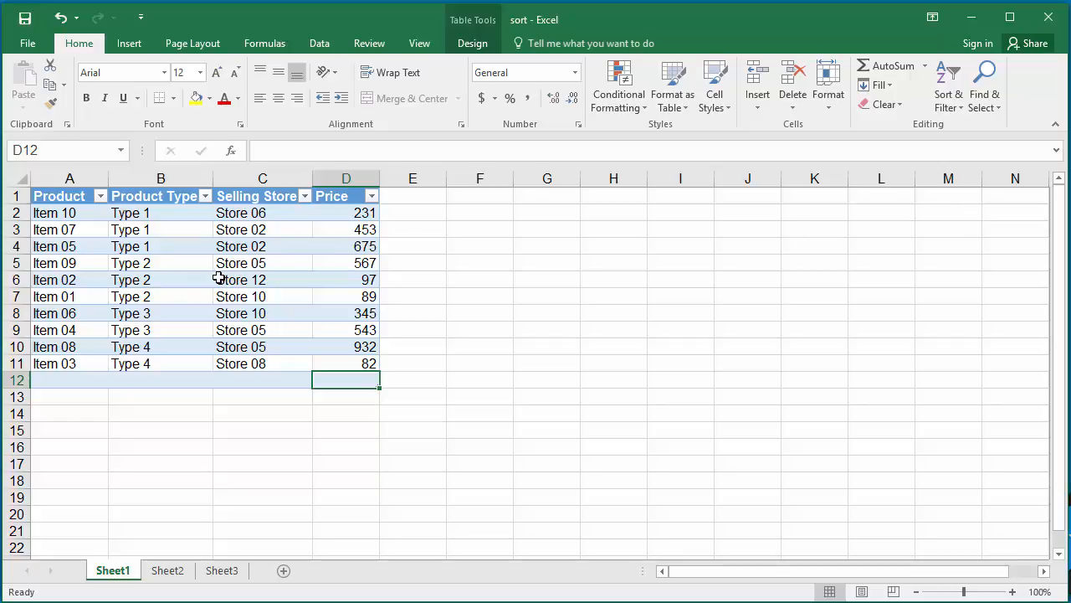